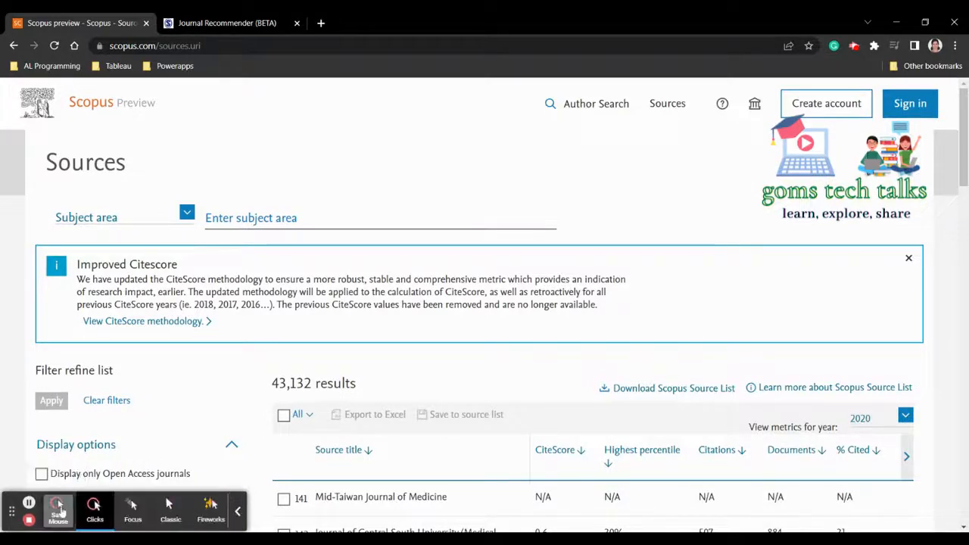
Step: Filter the Scopus sources list by publisher Sage instead of subject area
{"action": "left_click", "coordinate": [210, 512]}
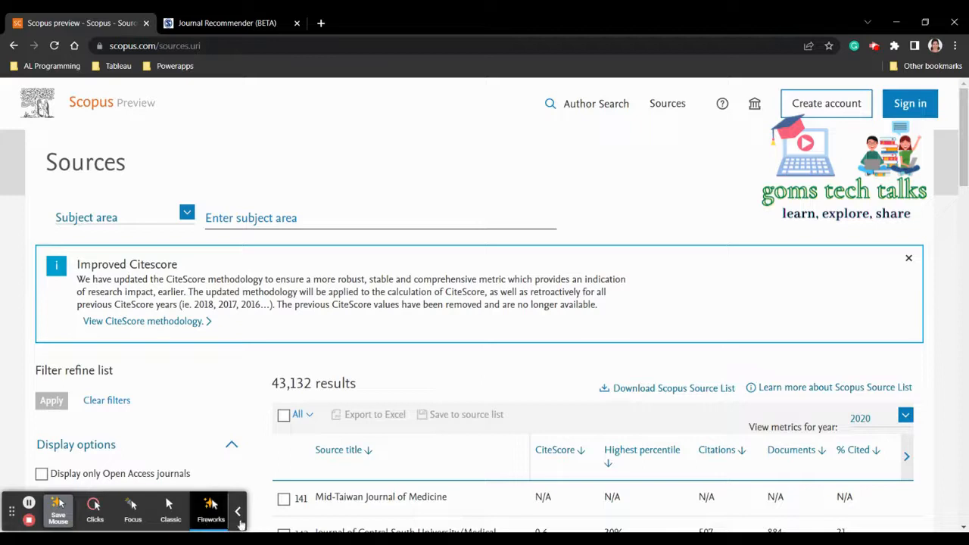
{"action": "left_click", "coordinate": [238, 512]}
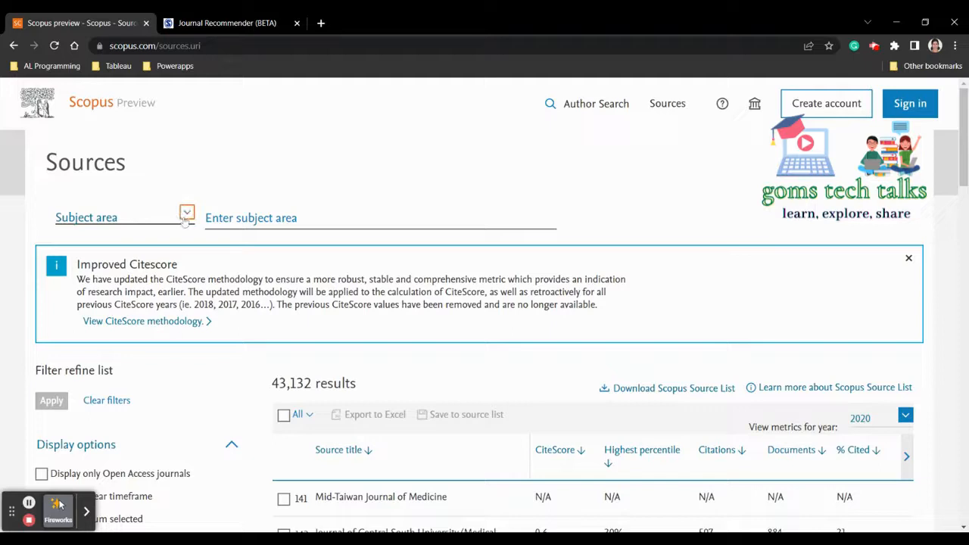
{"action": "left_click", "coordinate": [188, 212]}
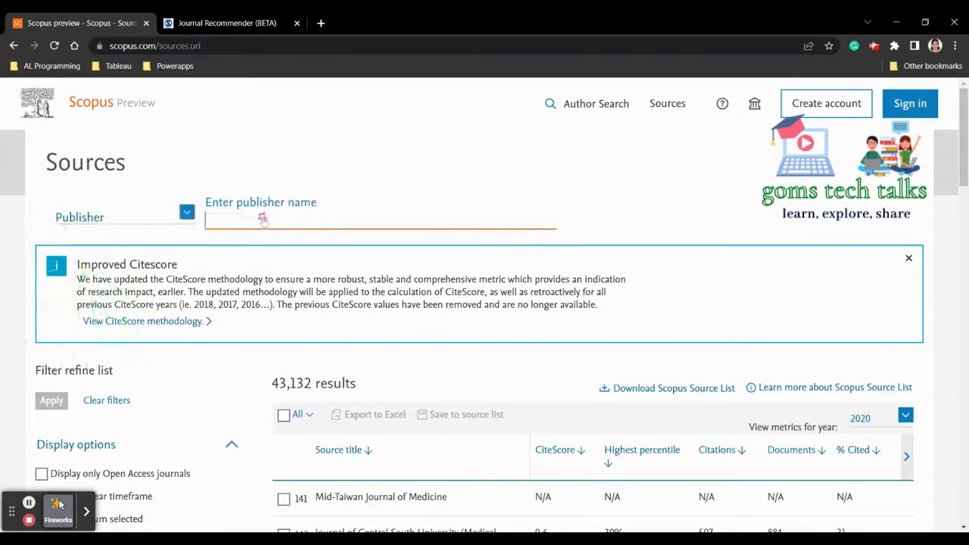
{"action": "type", "text": "Sag"}
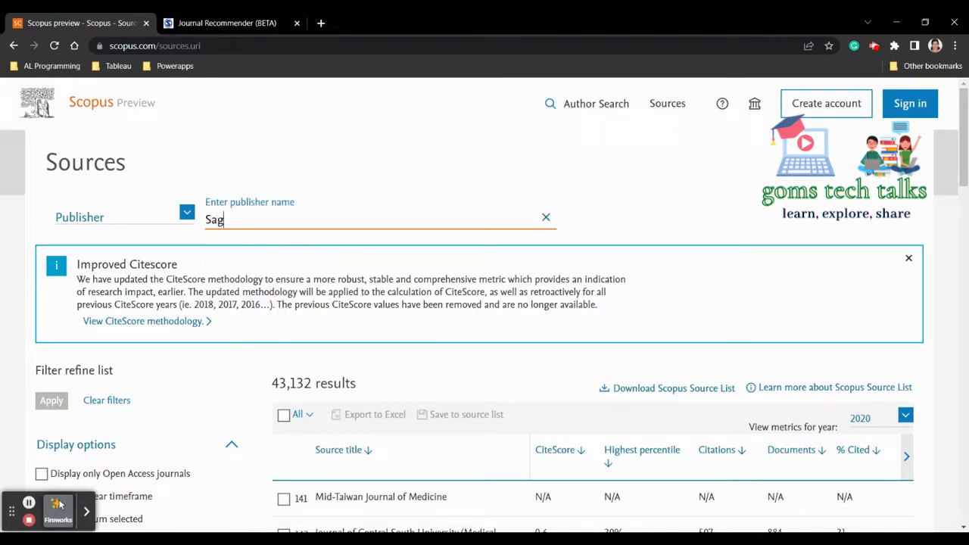
{"action": "type", "text": "e"}
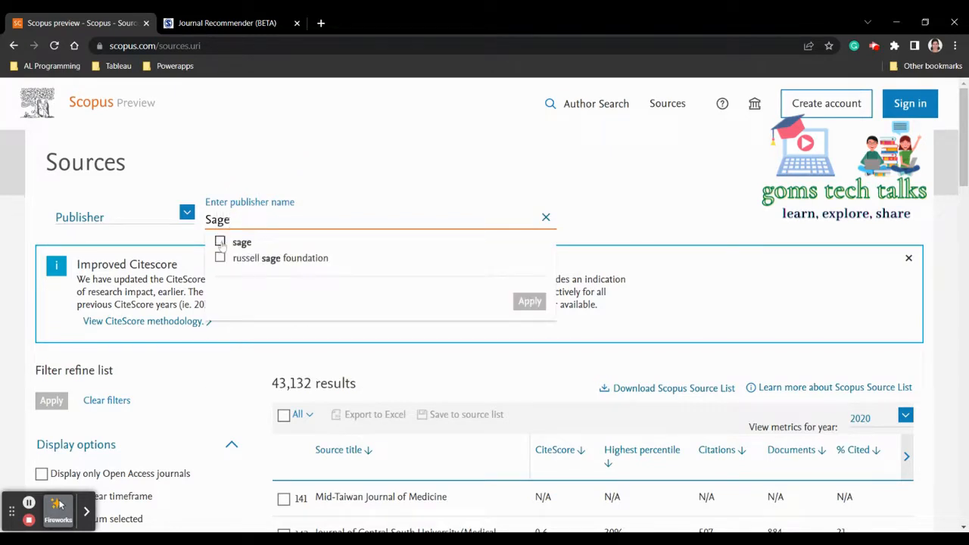
{"action": "left_click", "coordinate": [220, 243]}
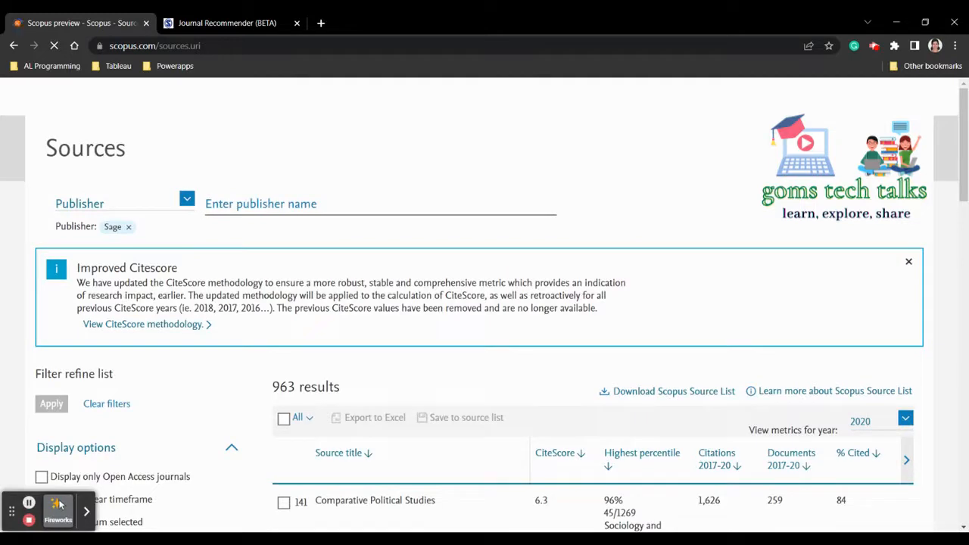
Step: Note the 963 Sage titles, then switch to the Journal Recommender browser tab
{"action": "scroll", "scroll_direction": "down", "scroll_amount": 3}
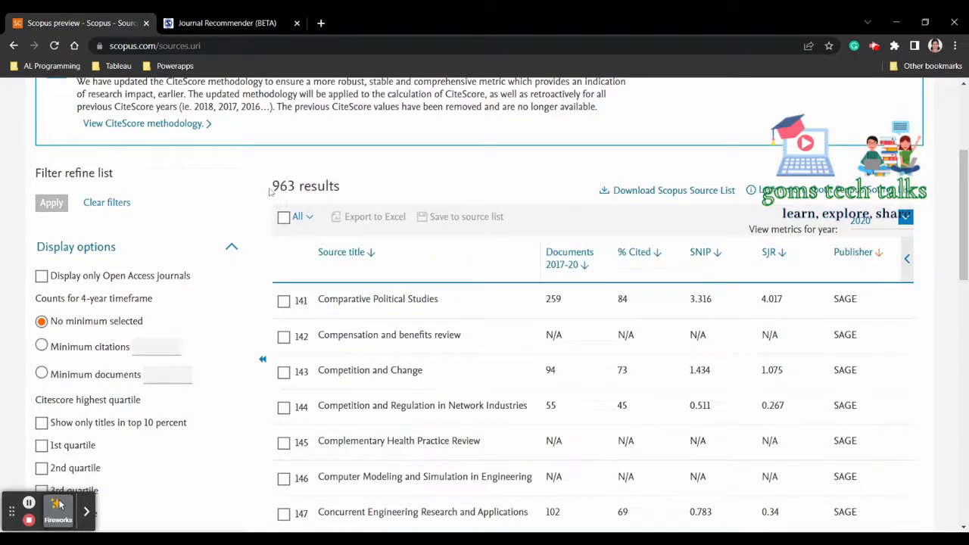
{"action": "double_click", "coordinate": [283, 185]}
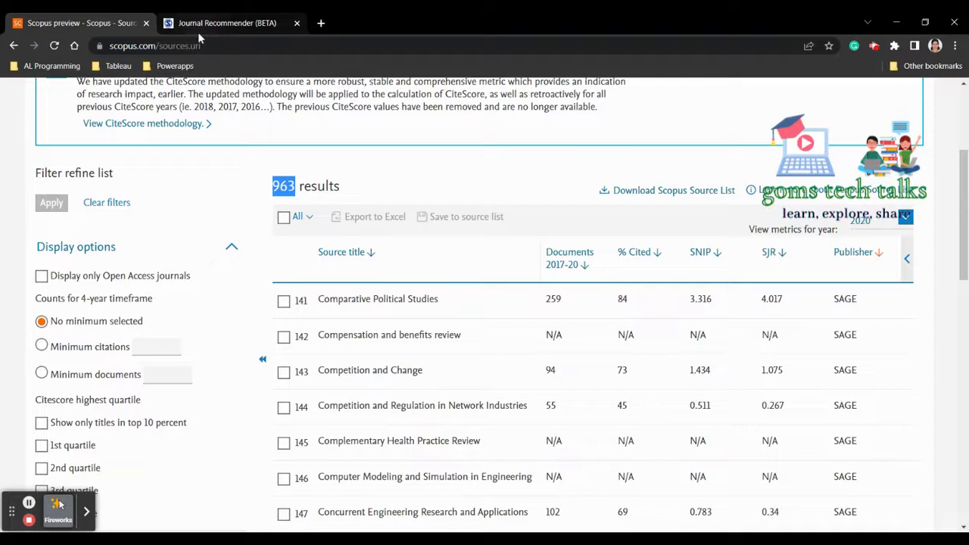
{"action": "left_click", "coordinate": [227, 23]}
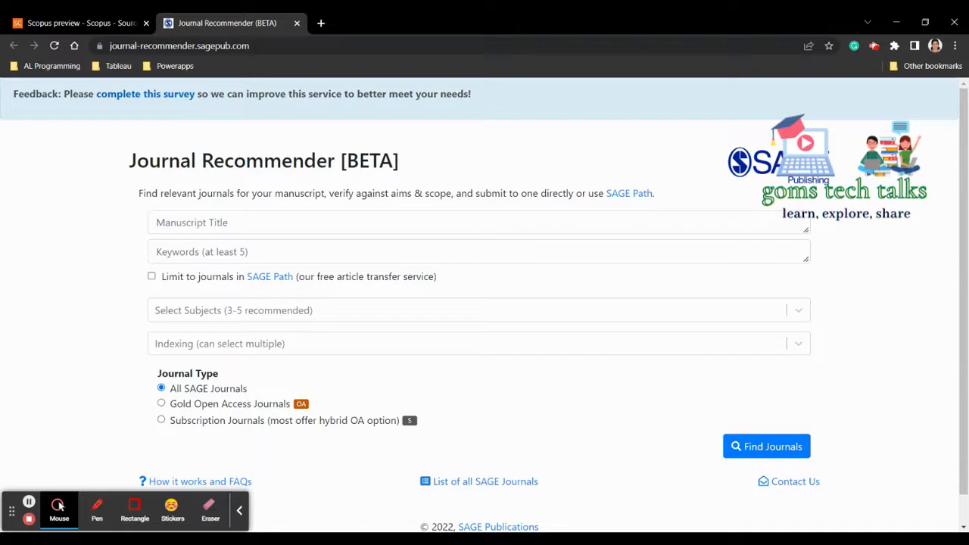
Step: Enter the manuscript title 'Data mining the Lupus disease'
{"action": "left_click", "coordinate": [227, 221]}
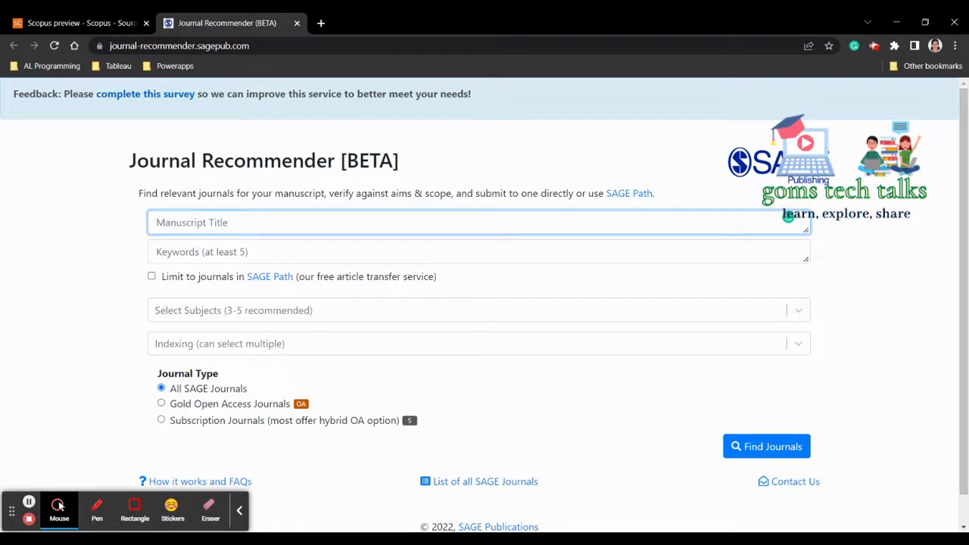
{"action": "type", "text": "Data mining the"}
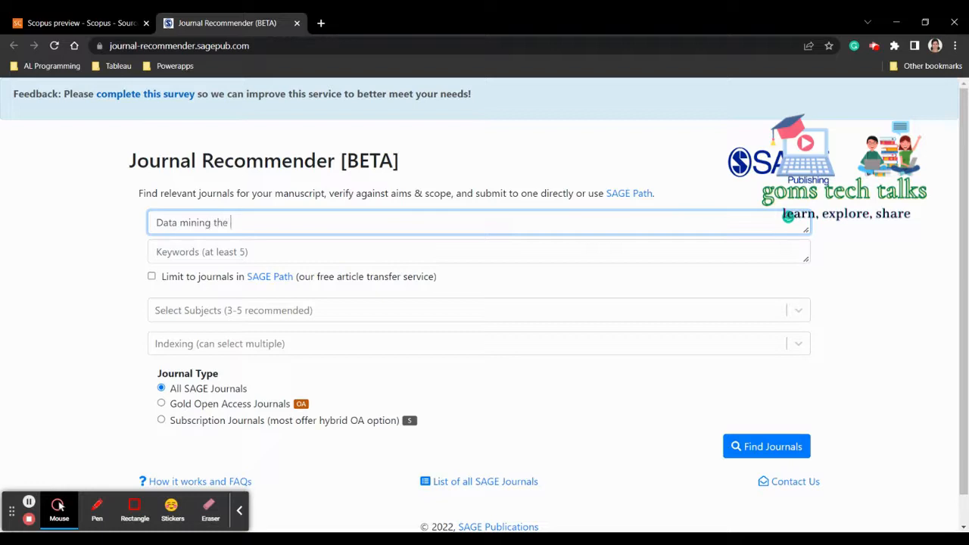
{"action": "type", "text": "Lupu"}
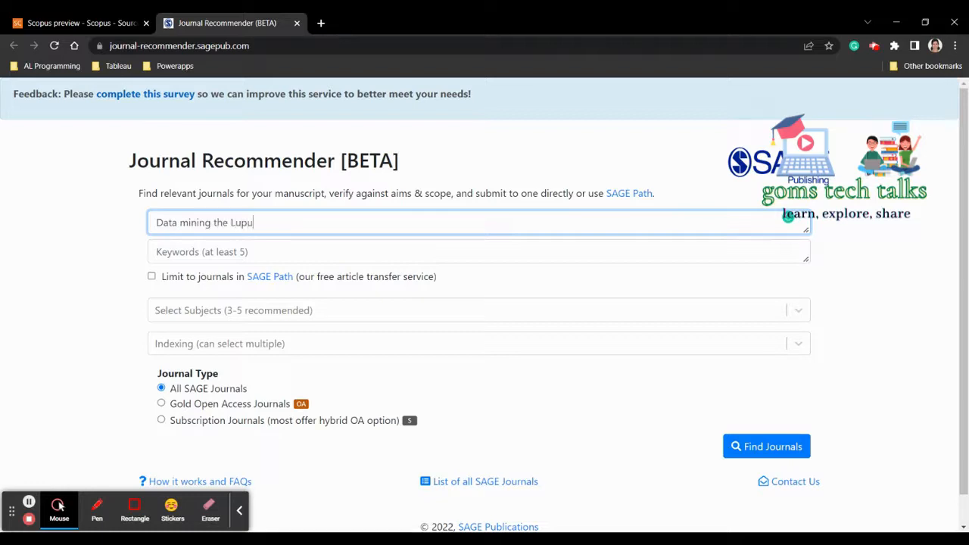
{"action": "type", "text": "s dise"}
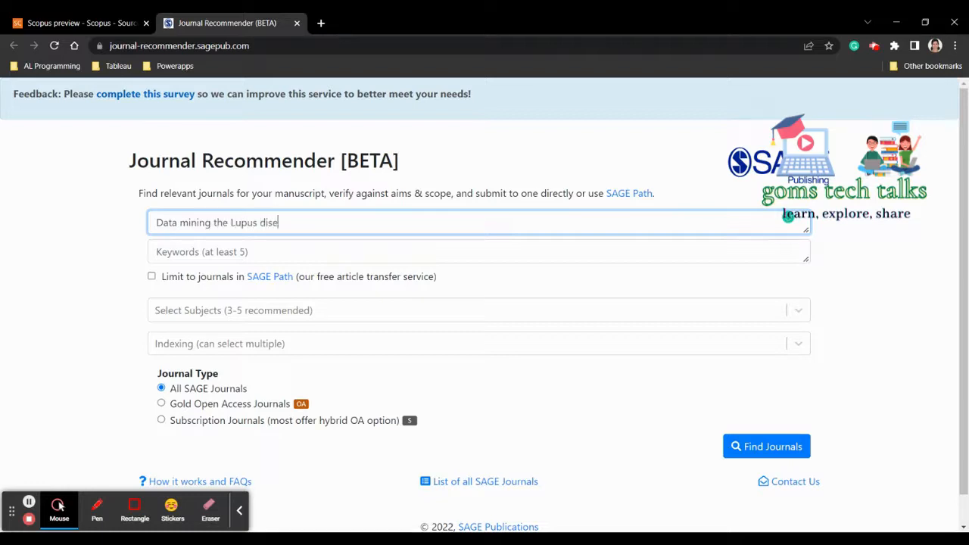
{"action": "type", "text": "ase"}
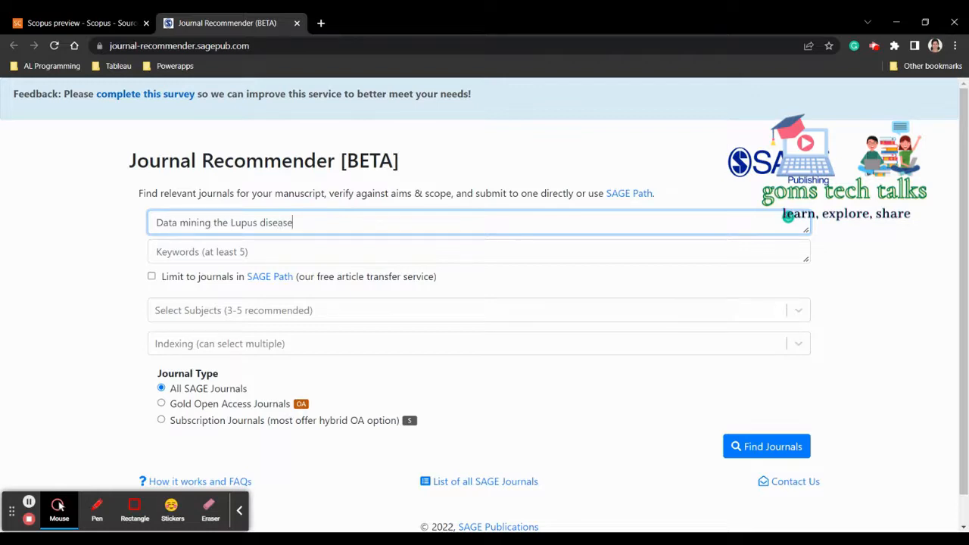
Step: Enter the keywords 'classification algorithm, clustering'
{"action": "left_click", "coordinate": [478, 252]}
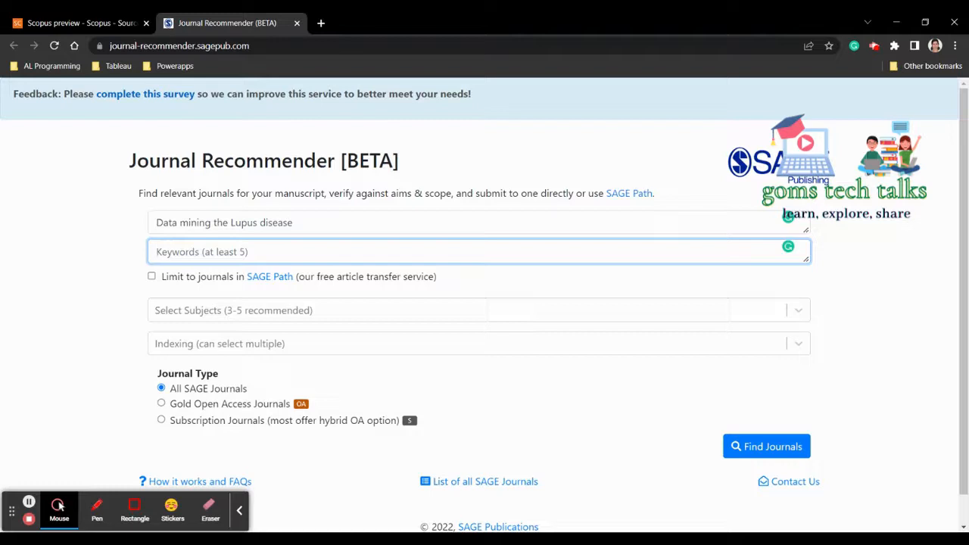
{"action": "type", "text": "c"}
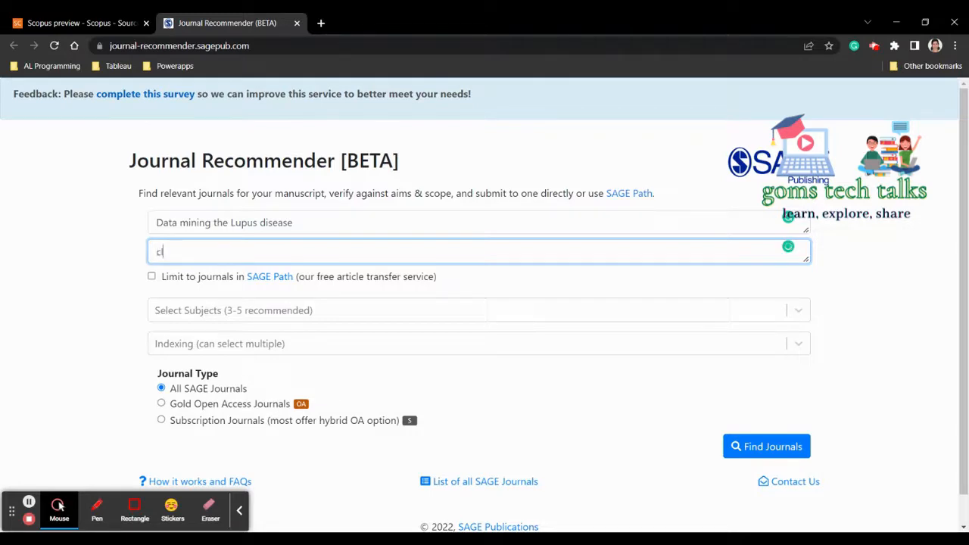
{"action": "type", "text": "classificatin"}
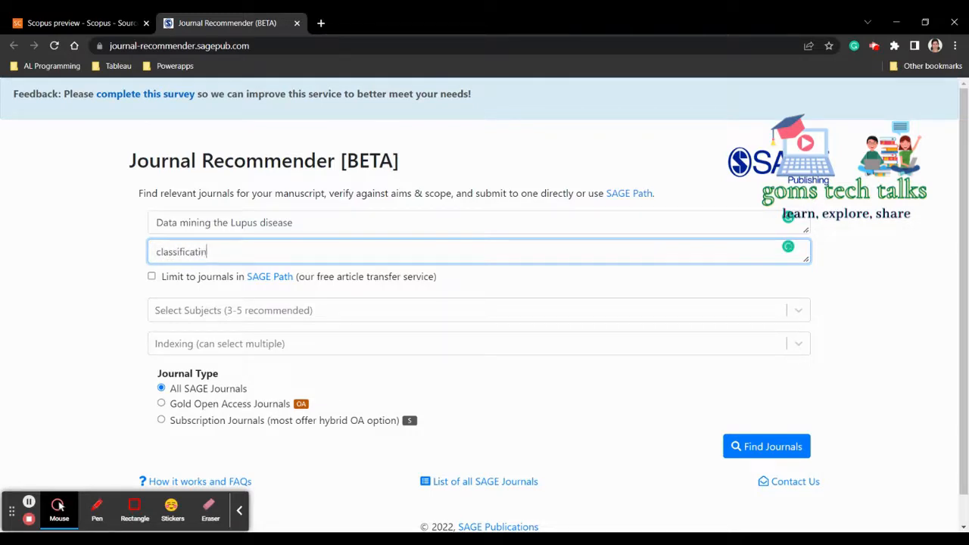
{"action": "type", "text": "classification"}
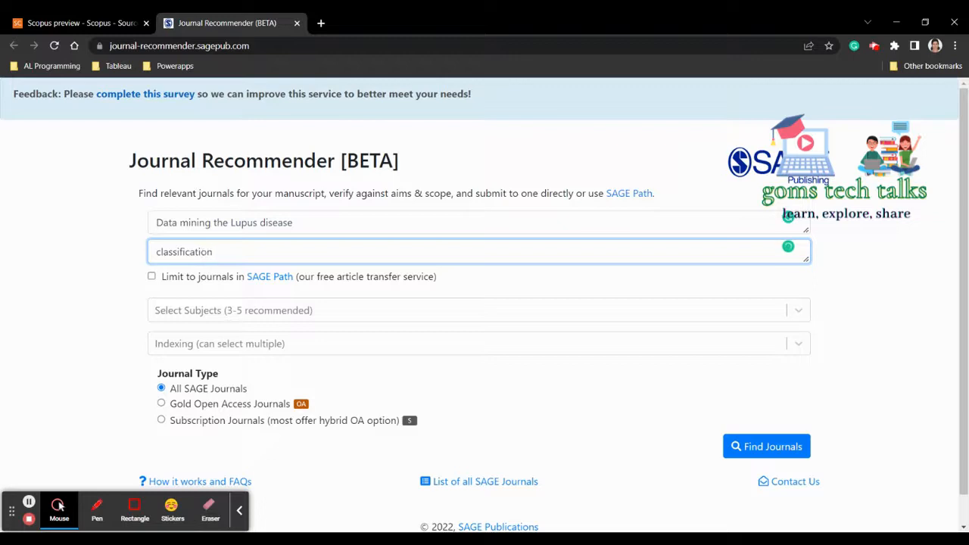
{"action": "type", "text": "al"}
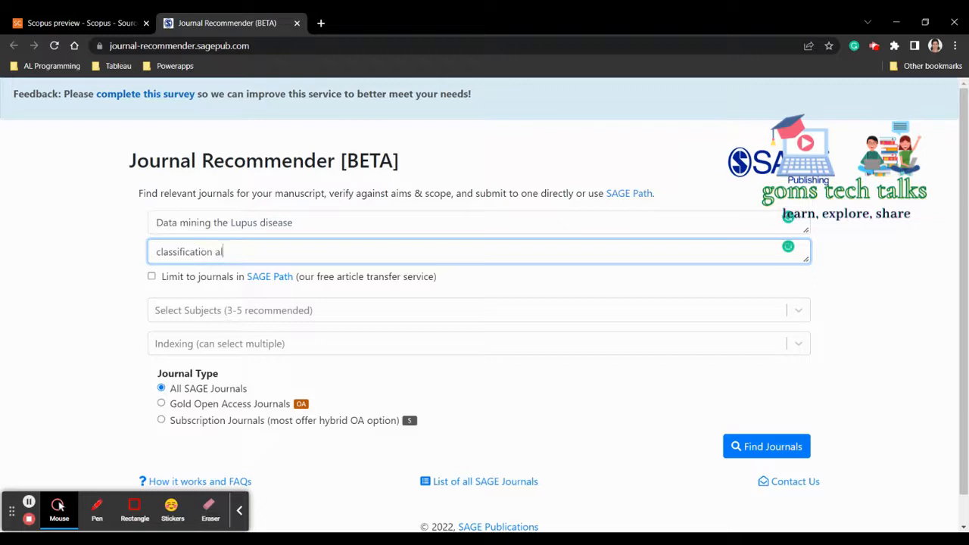
{"action": "type", "text": "gorithm, c"}
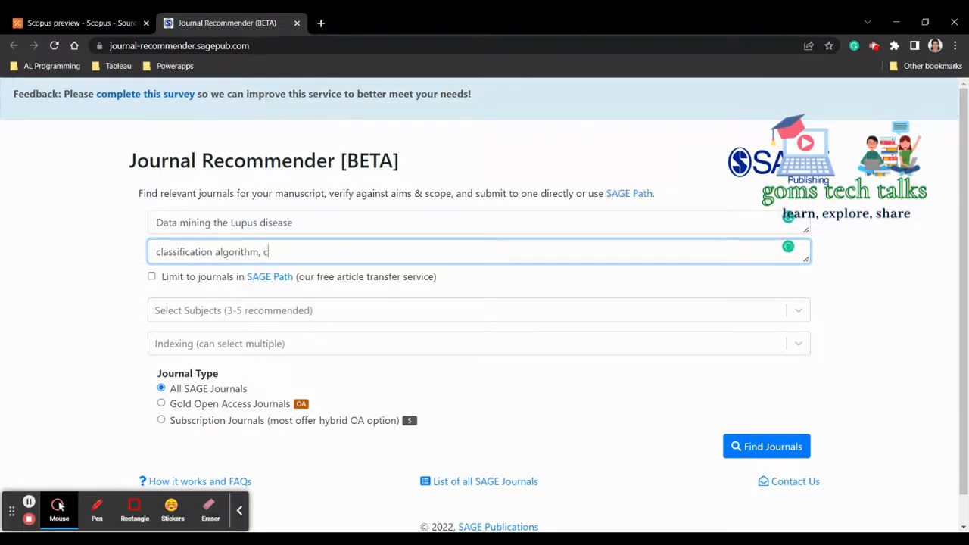
{"action": "type", "text": "luster"}
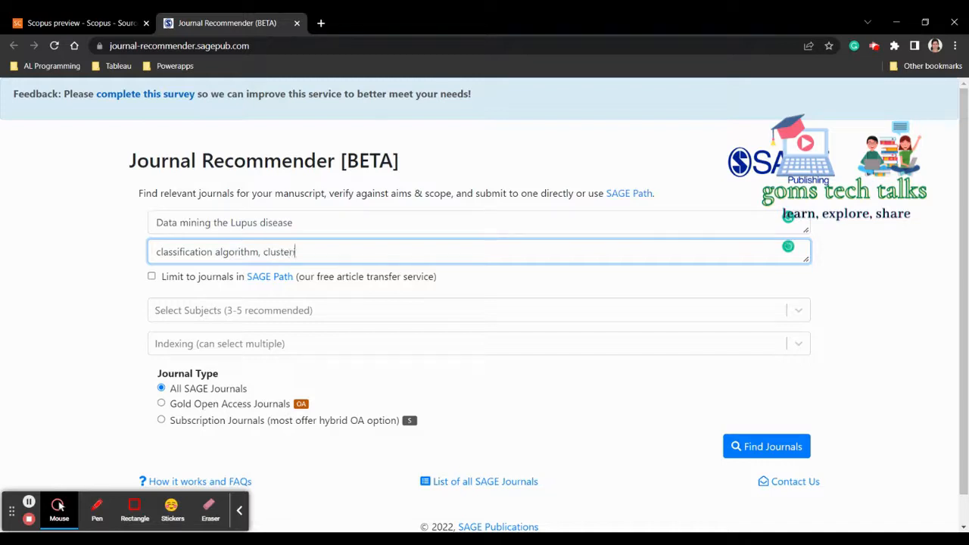
{"action": "type", "text": "ing"}
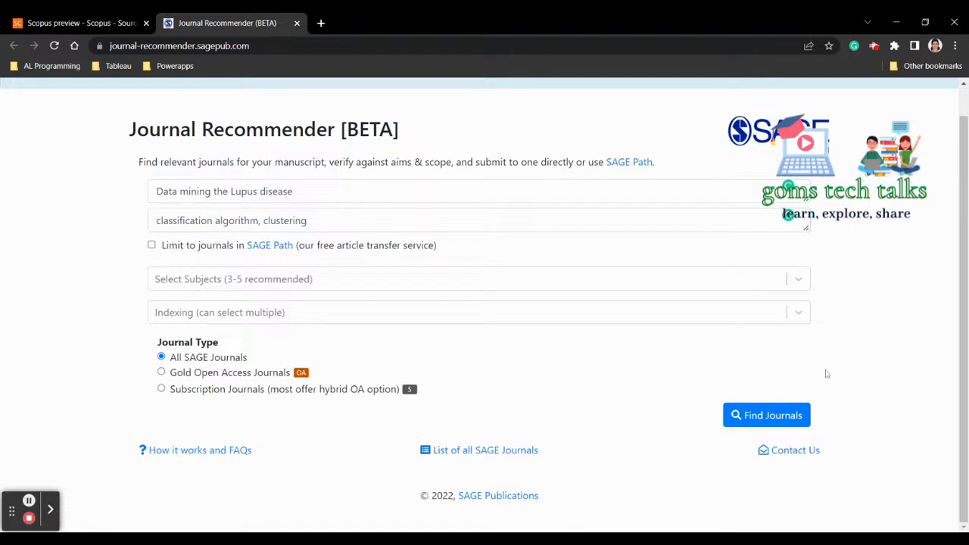
Step: Restrict indexing to SCOPUS and run the journal search
{"action": "left_click", "coordinate": [478, 312]}
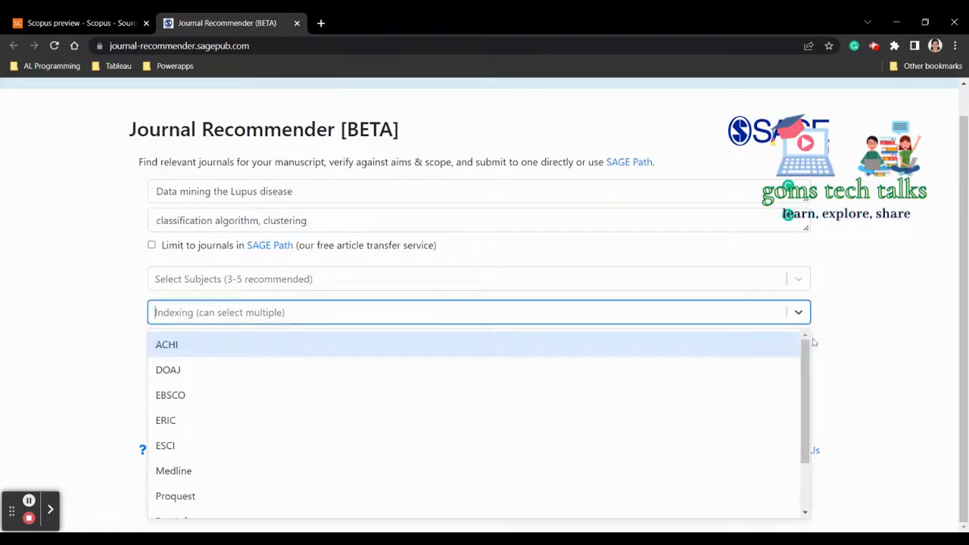
{"action": "scroll", "scroll_direction": "down", "scroll_amount": 3}
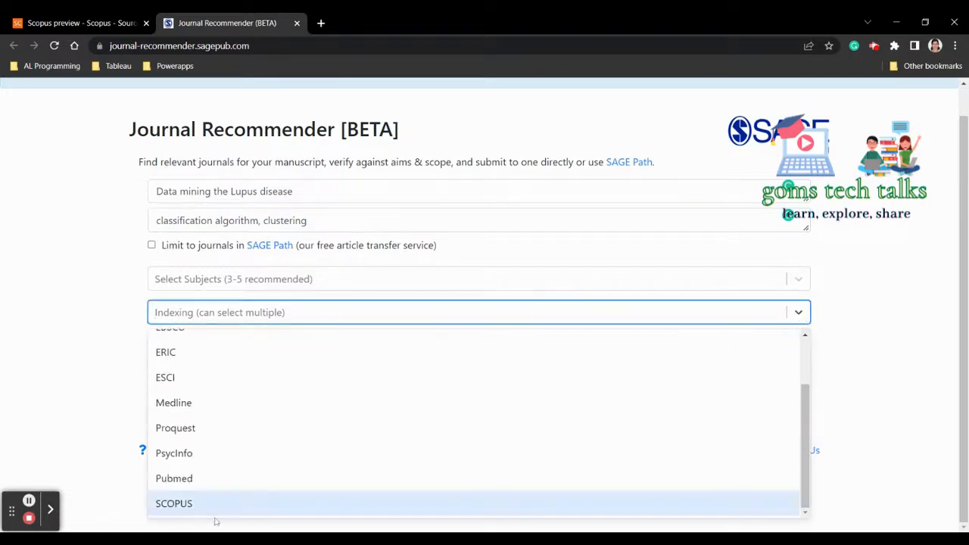
{"action": "mouse_move", "coordinate": [176, 427]}
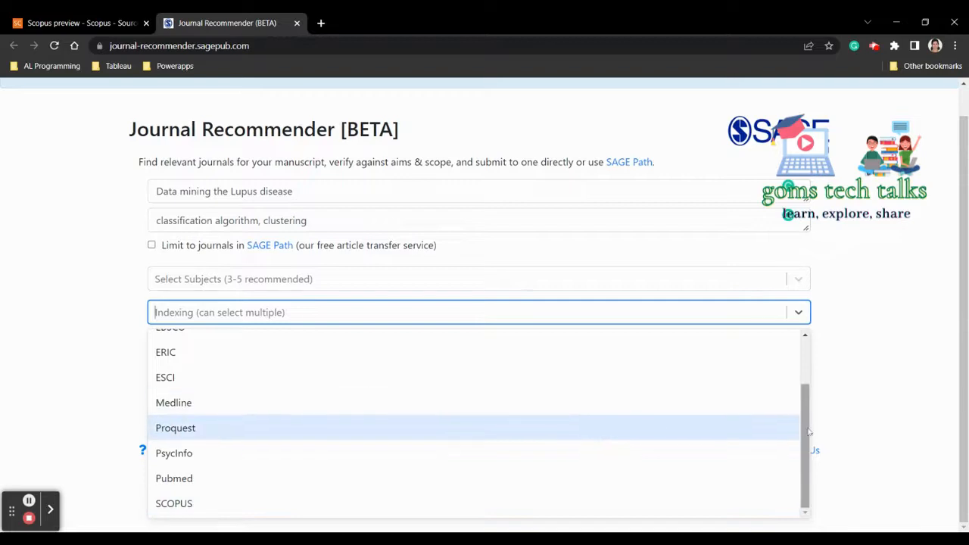
{"action": "scroll", "scroll_direction": "up", "scroll_amount": 3}
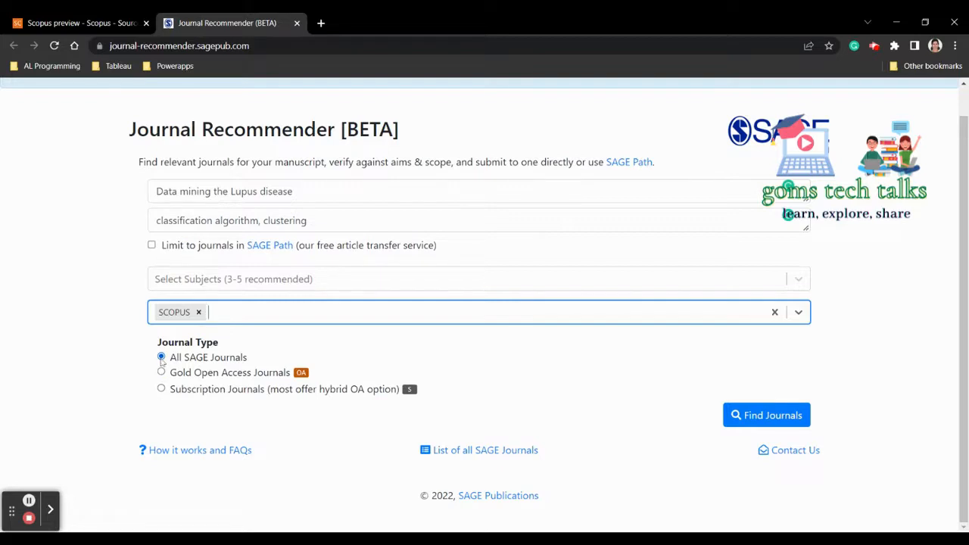
{"action": "mouse_move", "coordinate": [911, 454]}
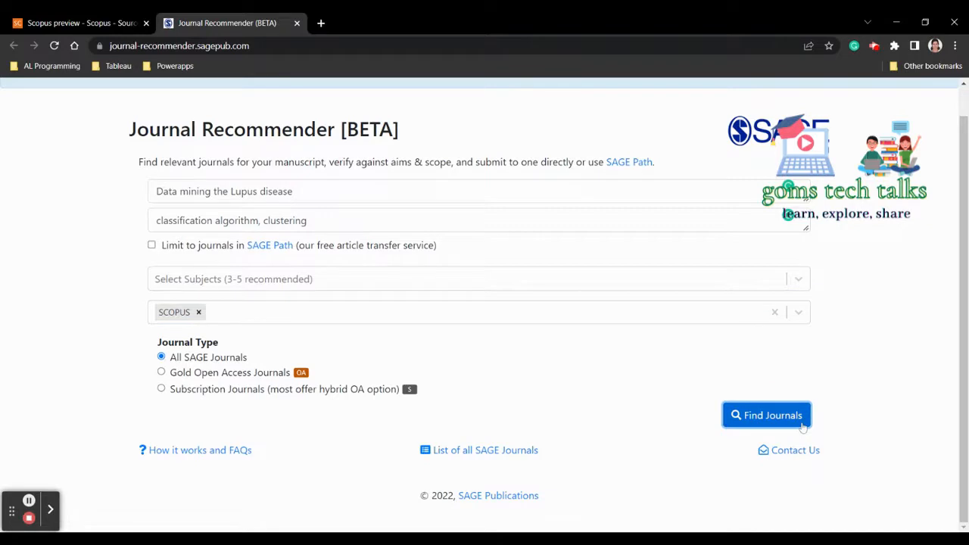
{"action": "left_click", "coordinate": [766, 415]}
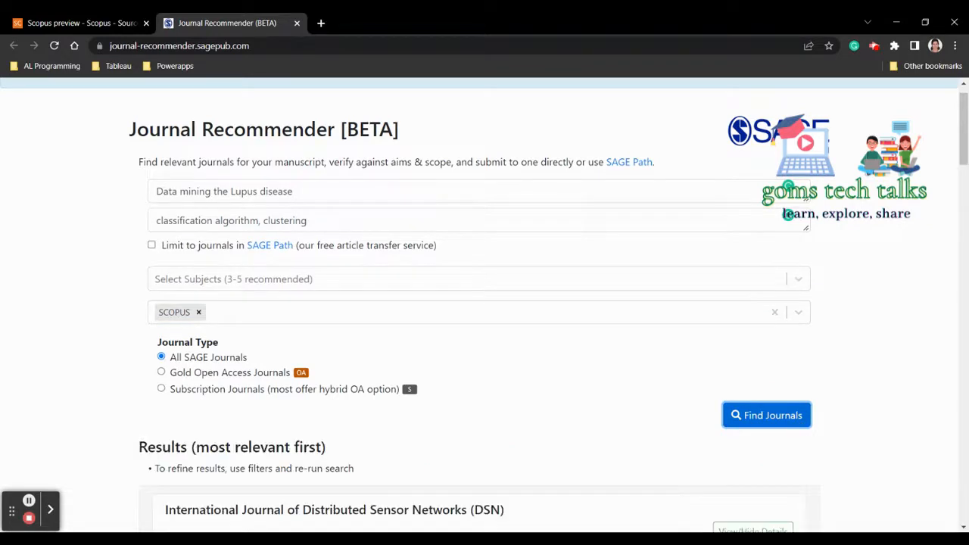
{"action": "mouse_move", "coordinate": [270, 245]}
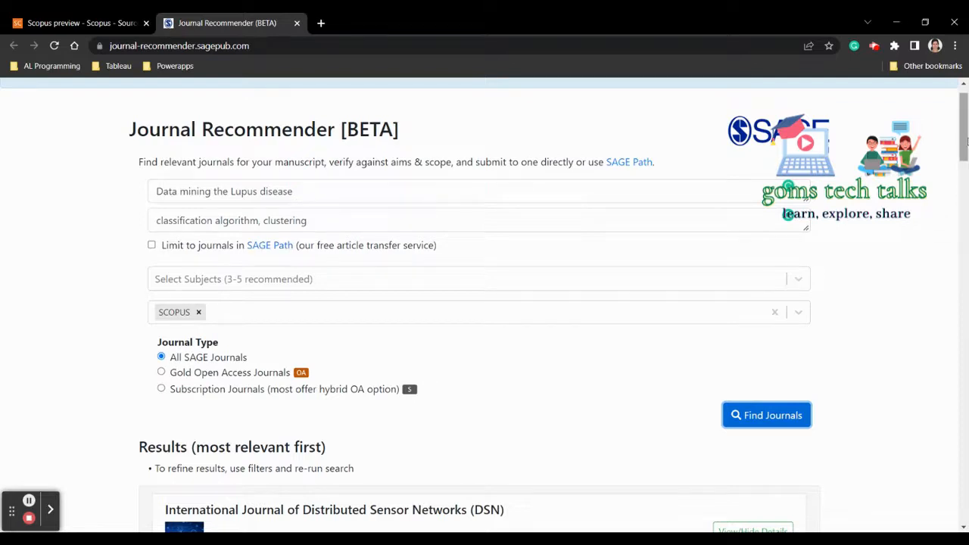
Step: Review details and indexing for Journal of Information Science and Statistical Methods in Medical Research
{"action": "scroll", "scroll_direction": "down", "scroll_amount": 3}
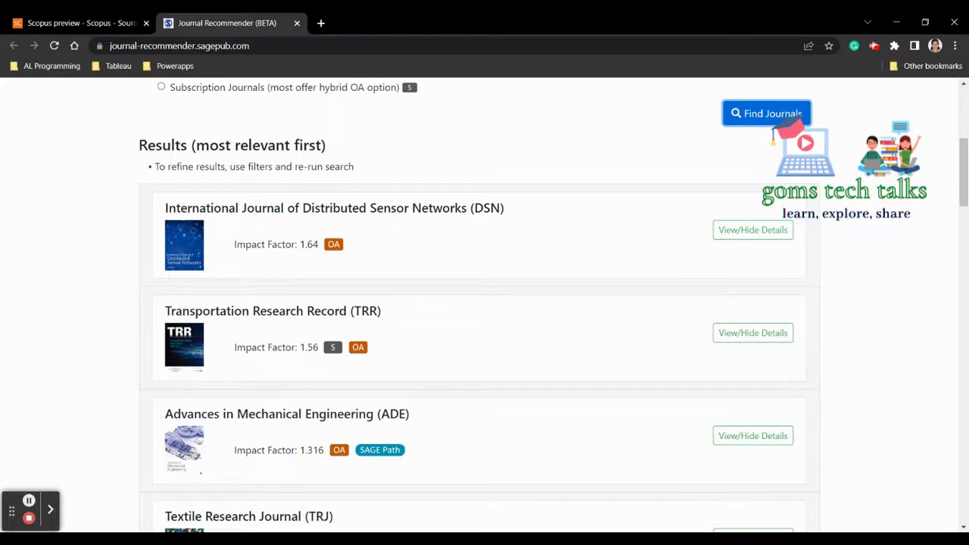
{"action": "scroll", "scroll_direction": "down", "scroll_amount": 3}
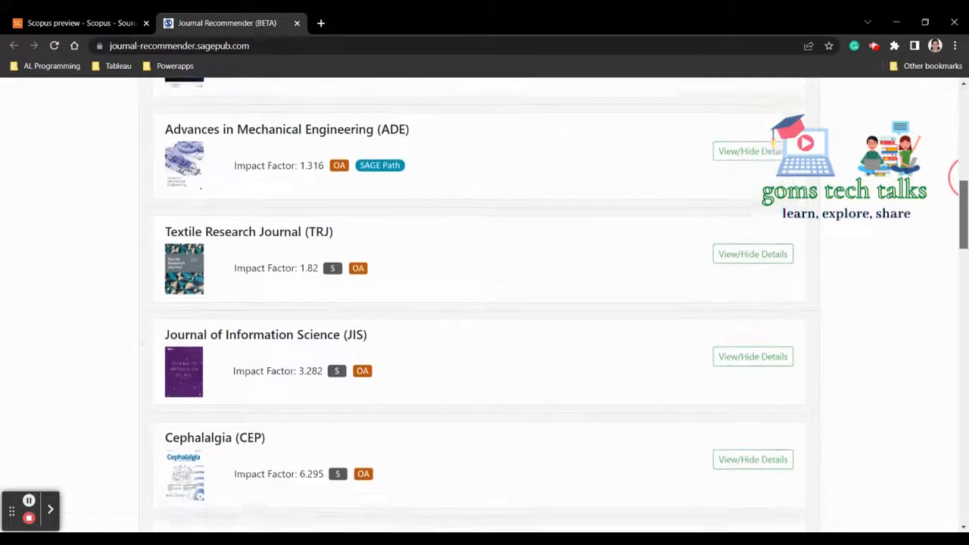
{"action": "scroll", "scroll_direction": "down", "scroll_amount": 3}
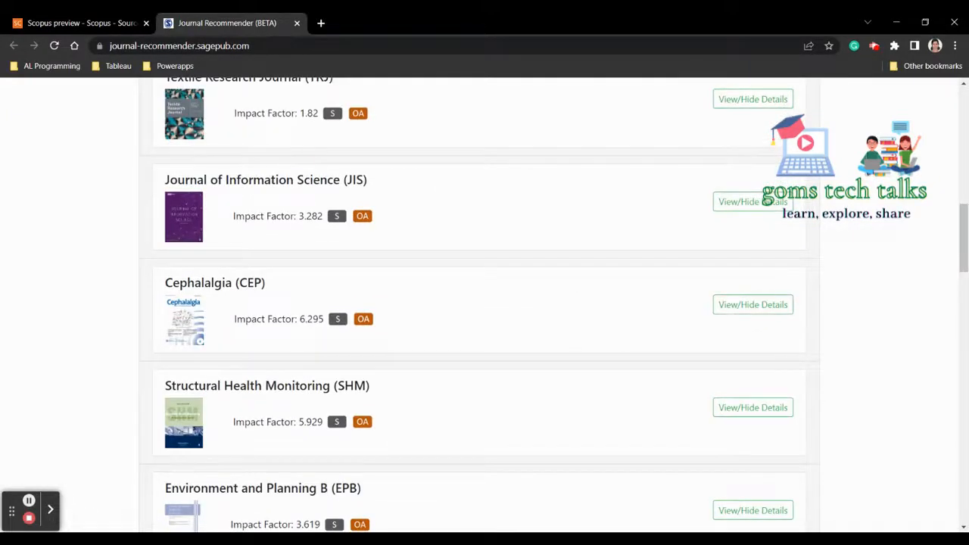
{"action": "left_click", "coordinate": [751, 201]}
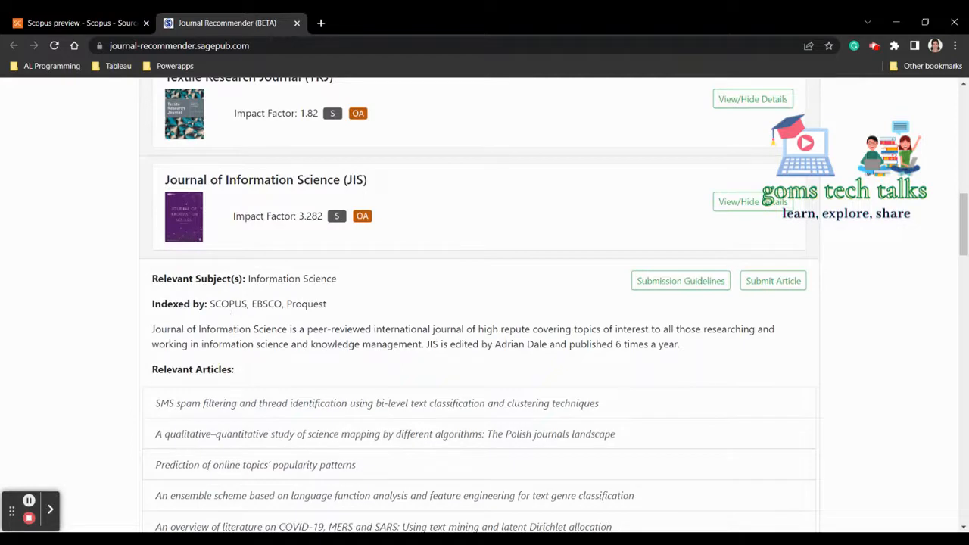
{"action": "double_click", "coordinate": [230, 303]}
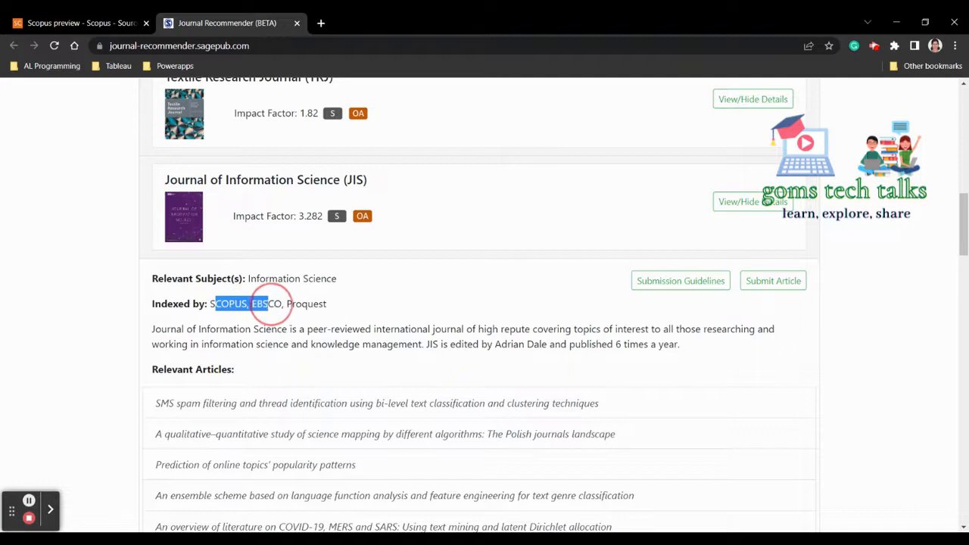
{"action": "left_click_drag", "start_coordinate": [215, 303], "coordinate": [303, 303]}
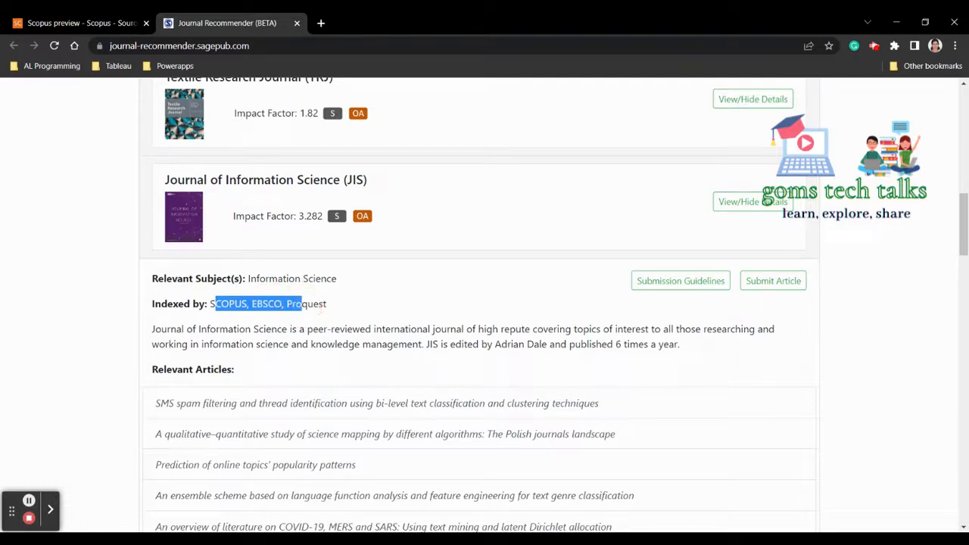
{"action": "scroll", "scroll_direction": "down", "scroll_amount": 3}
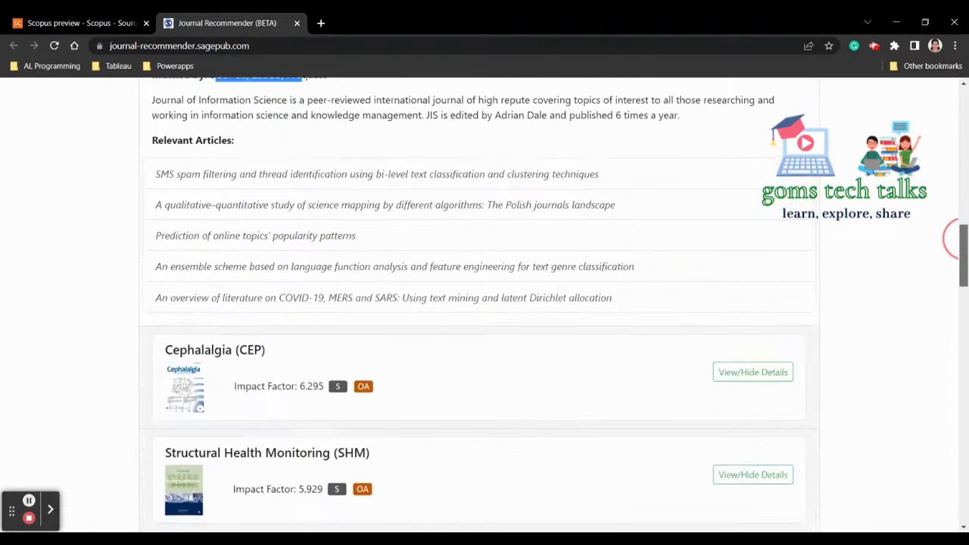
{"action": "scroll", "scroll_direction": "down", "scroll_amount": 3}
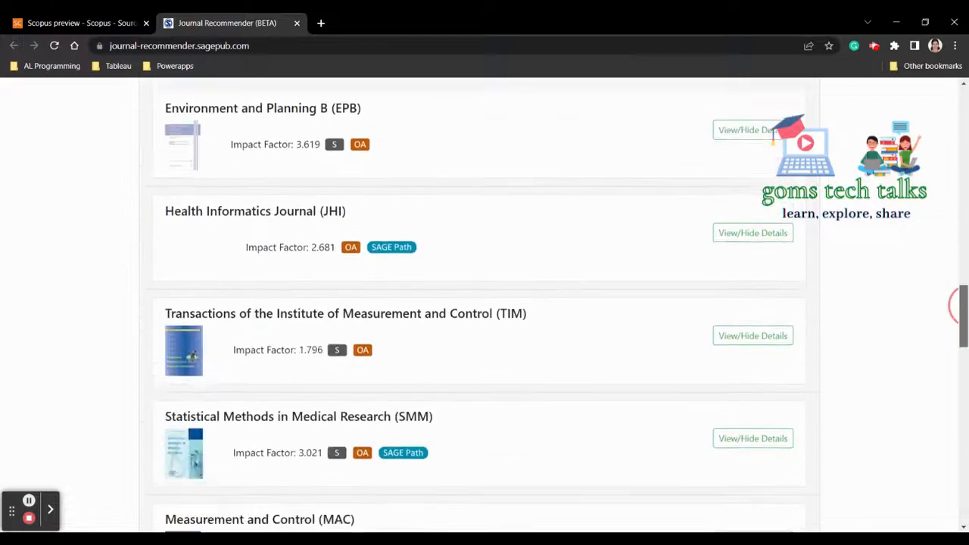
{"action": "scroll", "scroll_direction": "down", "scroll_amount": 3}
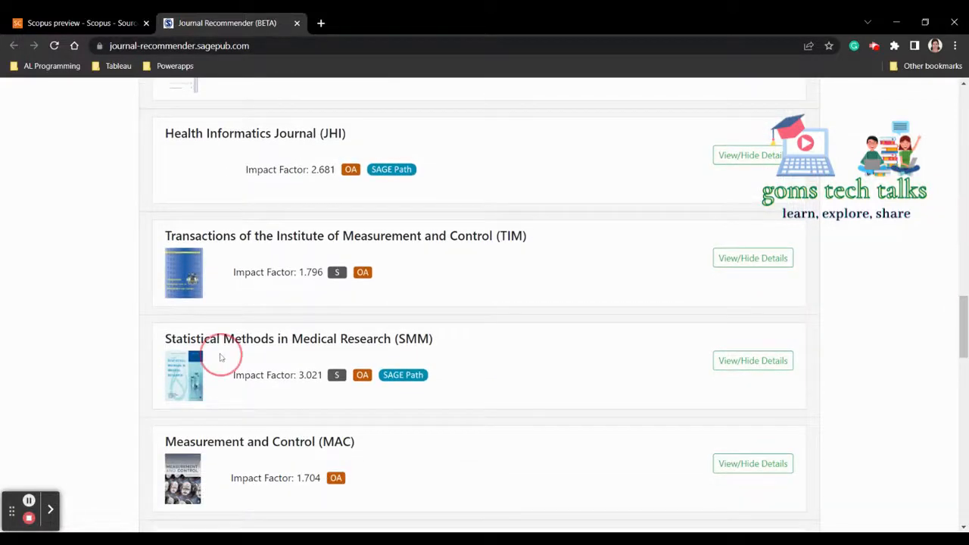
{"action": "left_click", "coordinate": [753, 361]}
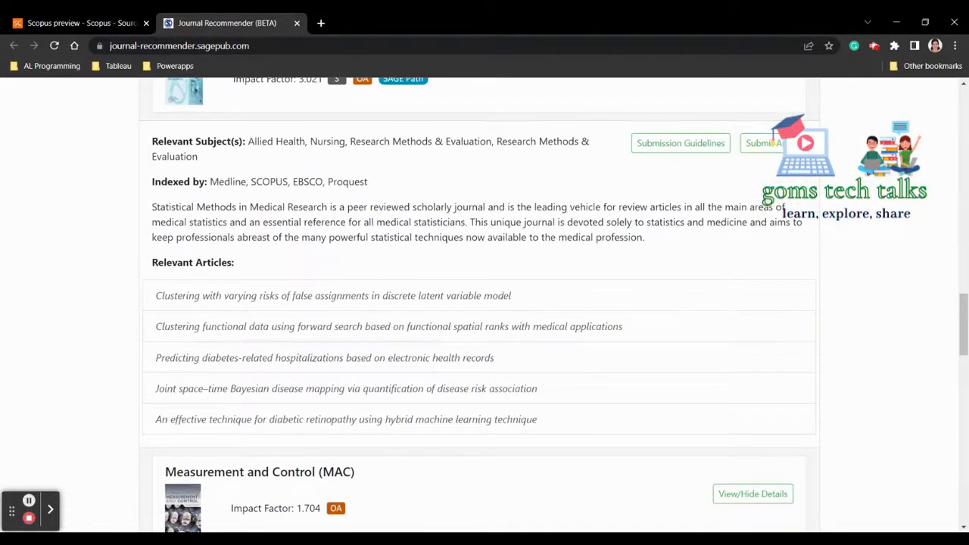
{"action": "double_click", "coordinate": [266, 182]}
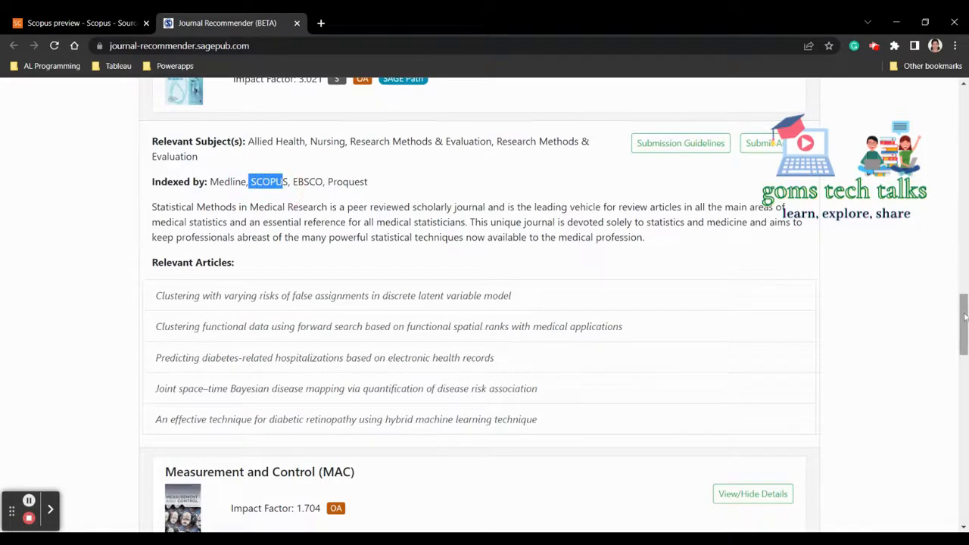
Step: Find Cancer Informatics' SCOPUS indexing and $1600 article processing charge in its details
{"action": "scroll", "scroll_direction": "down", "scroll_amount": 3}
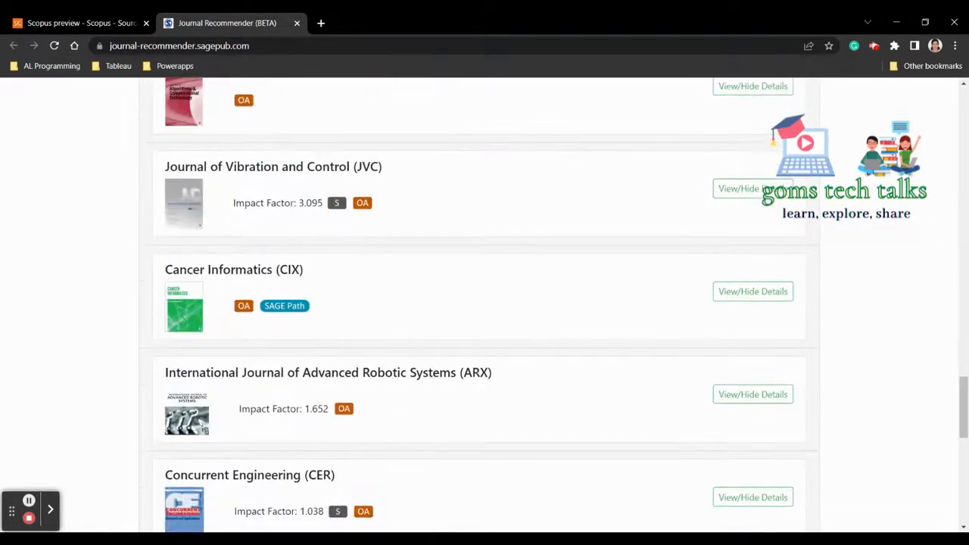
{"action": "left_click", "coordinate": [752, 290]}
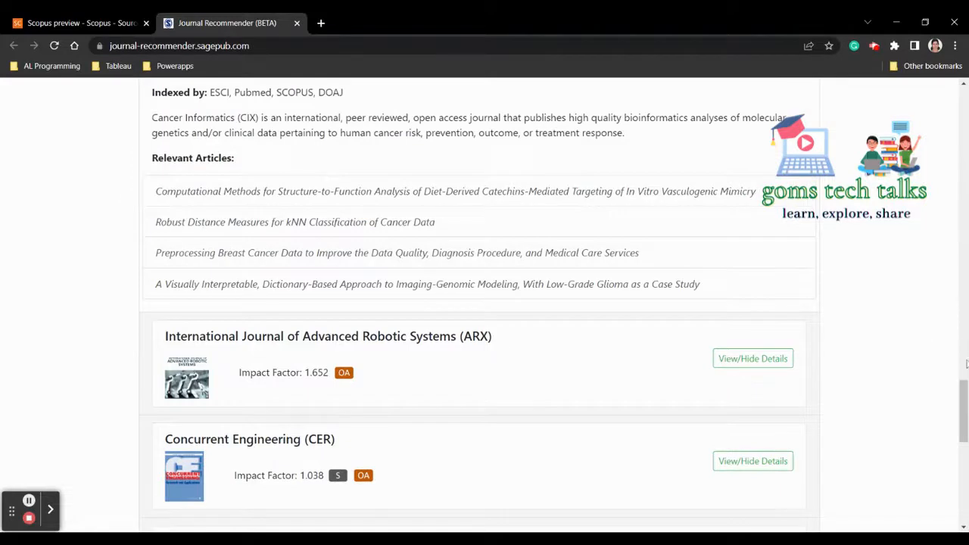
{"action": "scroll", "scroll_direction": "up", "scroll_amount": 3}
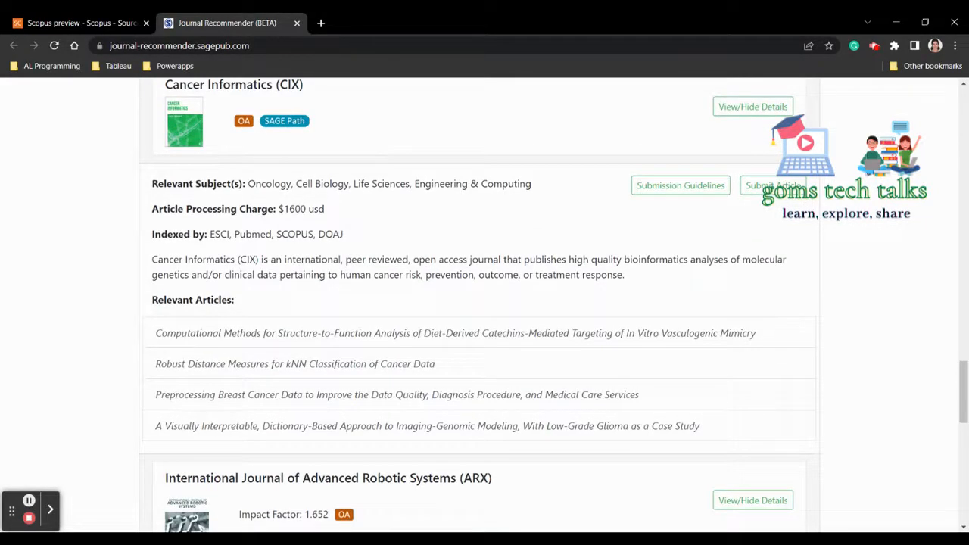
{"action": "double_click", "coordinate": [294, 209]}
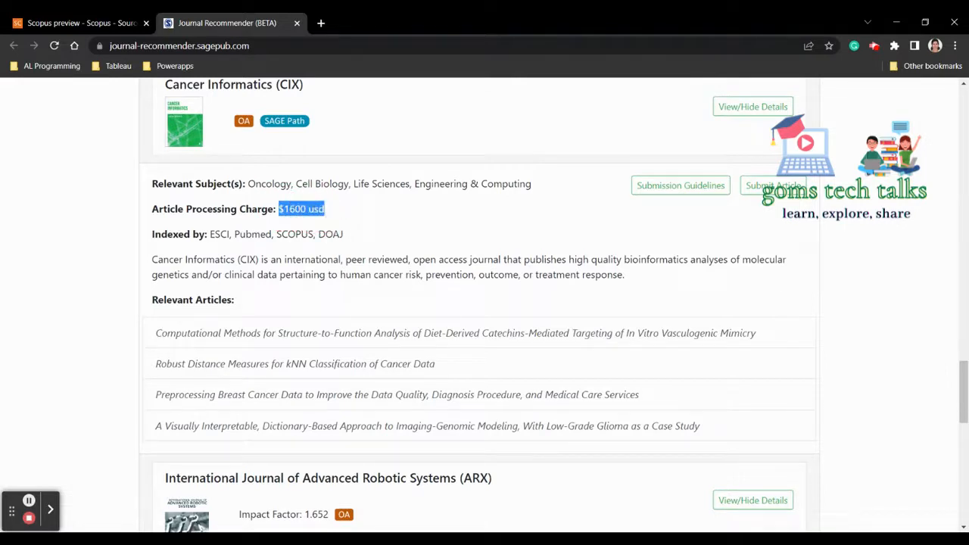
{"action": "scroll", "scroll_direction": "down", "scroll_amount": 3}
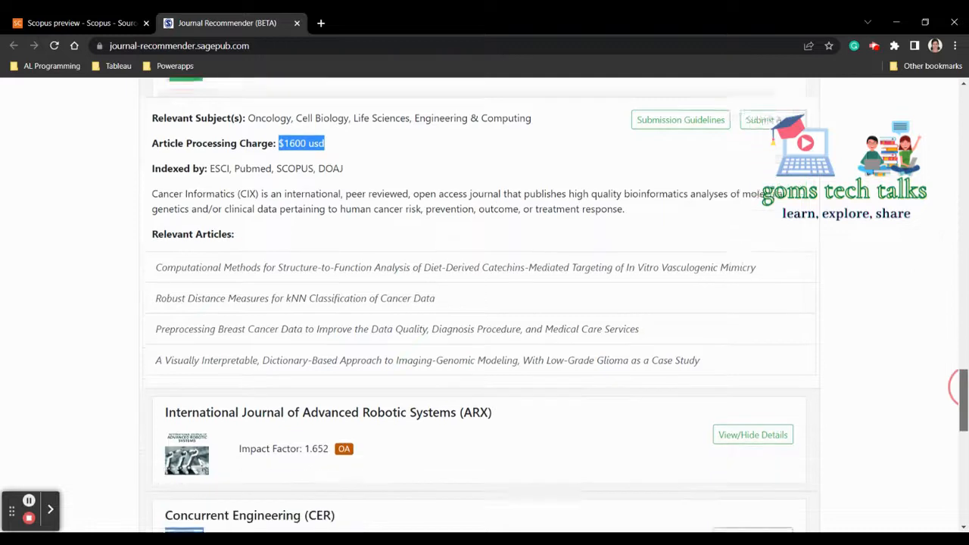
{"action": "scroll", "scroll_direction": "down", "scroll_amount": 3}
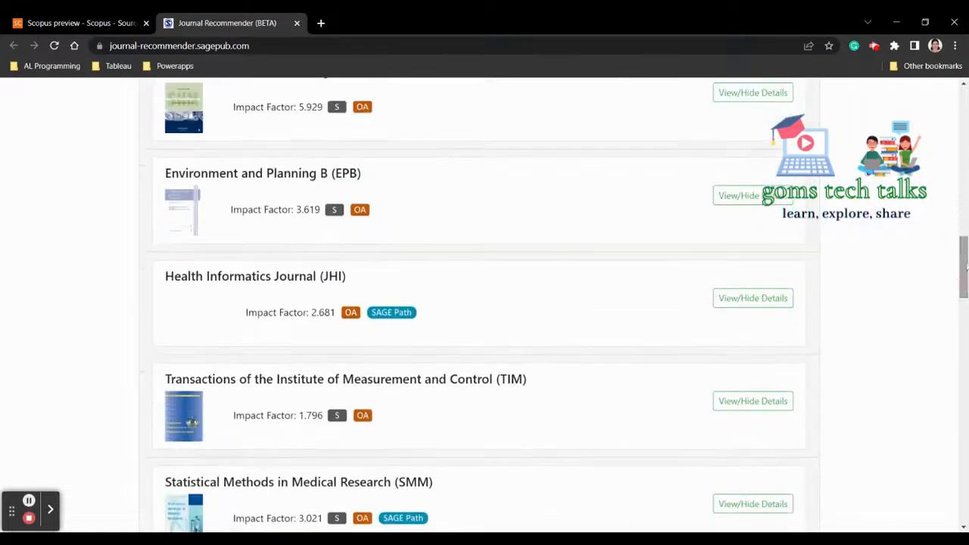
{"action": "scroll", "scroll_direction": "up", "scroll_amount": 3}
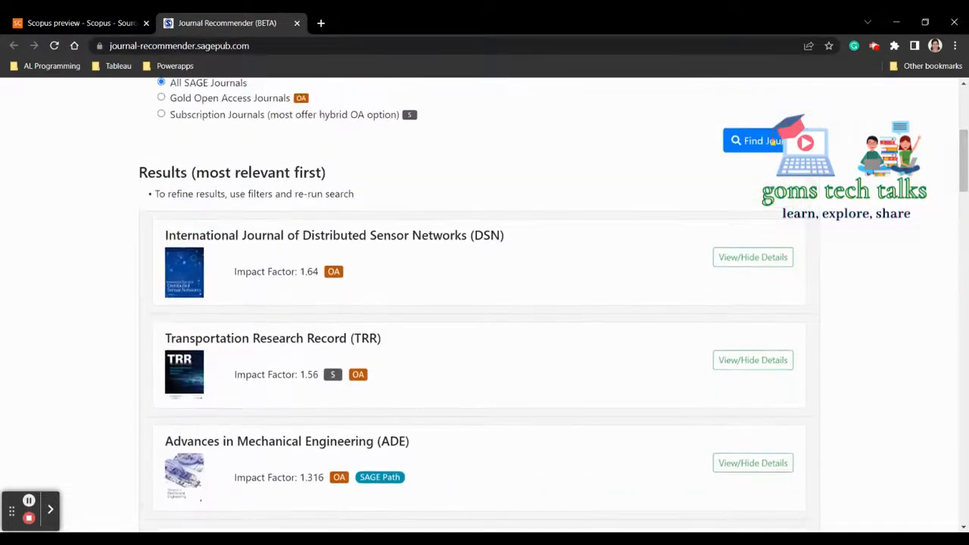
Step: Check the Distributed Sensor Networks journal's $2400 article processing charge
{"action": "scroll", "scroll_direction": "down", "scroll_amount": 3}
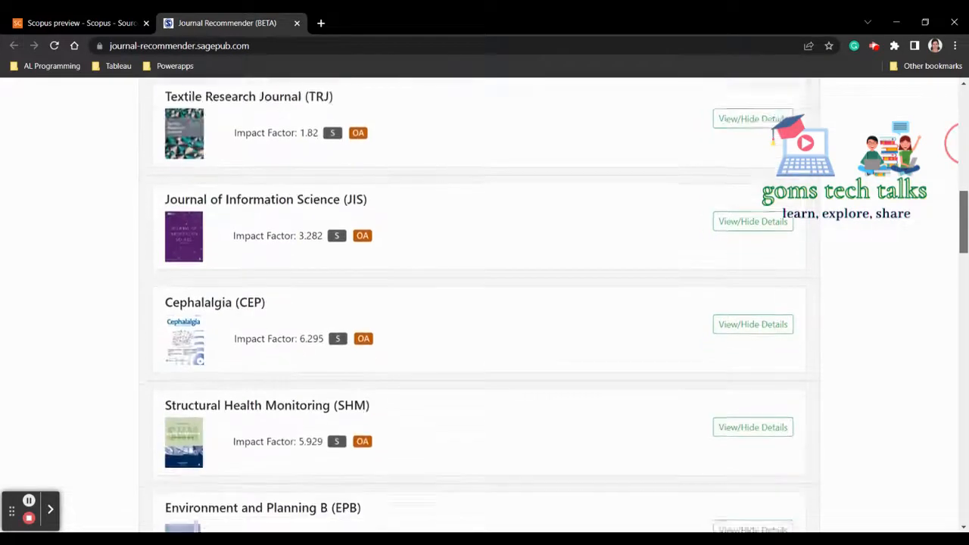
{"action": "scroll", "scroll_direction": "up", "scroll_amount": 3}
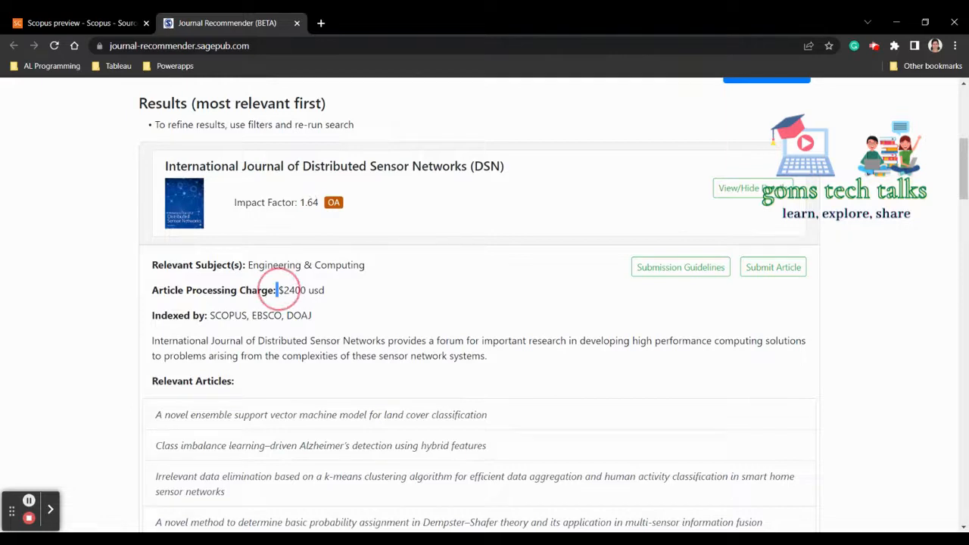
{"action": "double_click", "coordinate": [299, 290]}
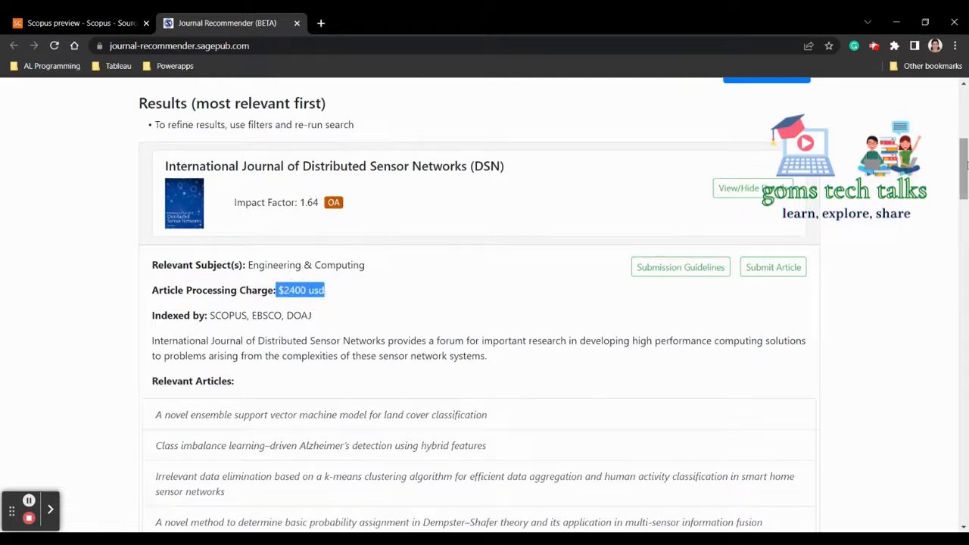
{"action": "scroll", "scroll_direction": "down", "scroll_amount": 3}
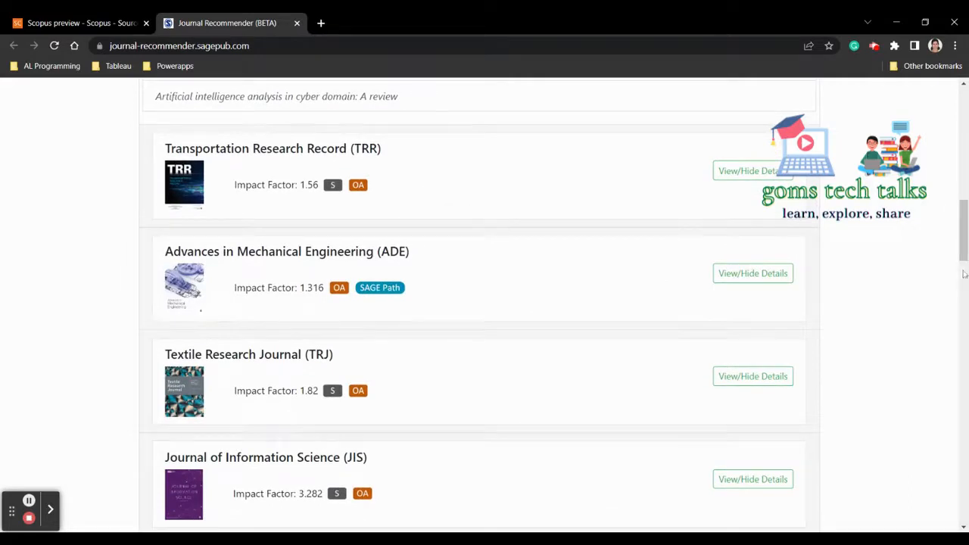
{"action": "scroll", "scroll_direction": "down", "scroll_amount": 3}
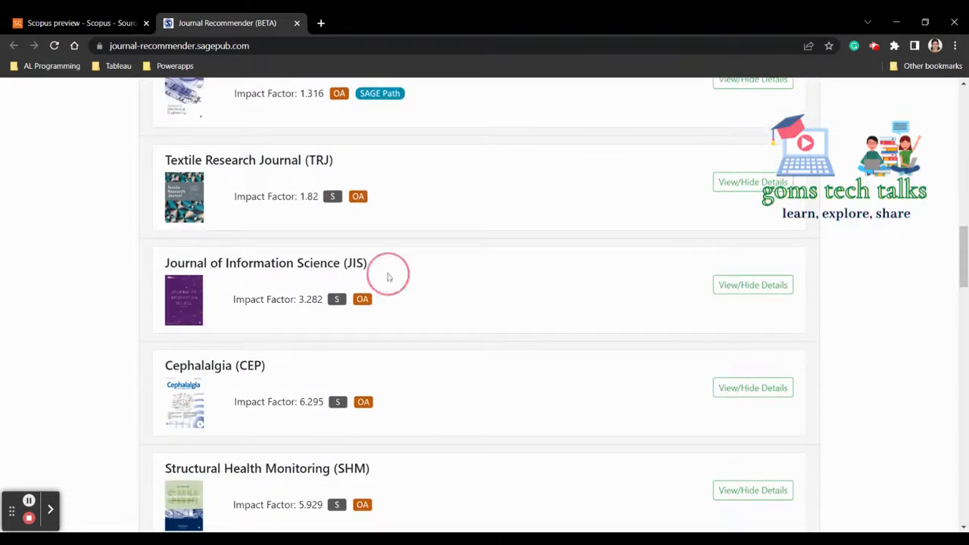
Step: Reveal Journal of Information Science details and select its name for a web search
{"action": "left_click", "coordinate": [753, 285]}
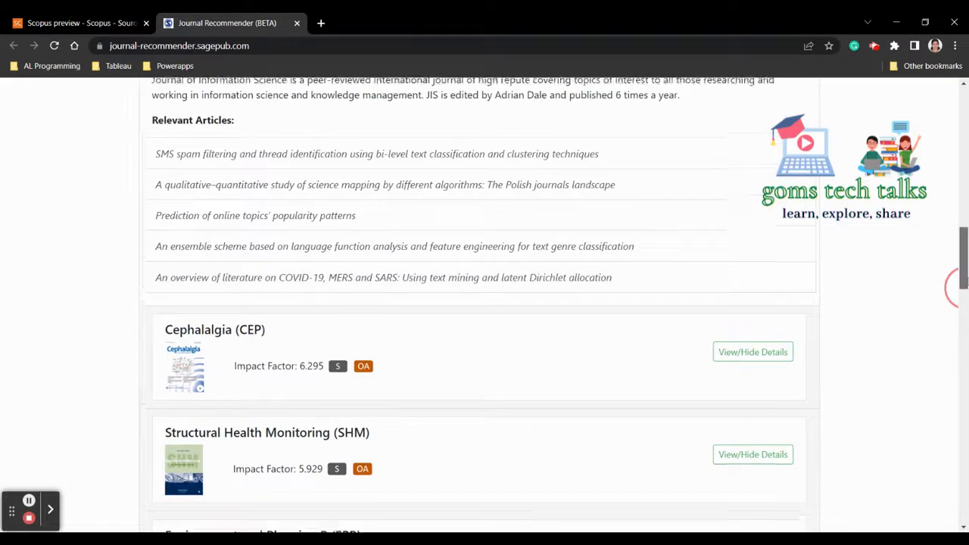
{"action": "scroll", "scroll_direction": "up", "scroll_amount": 3}
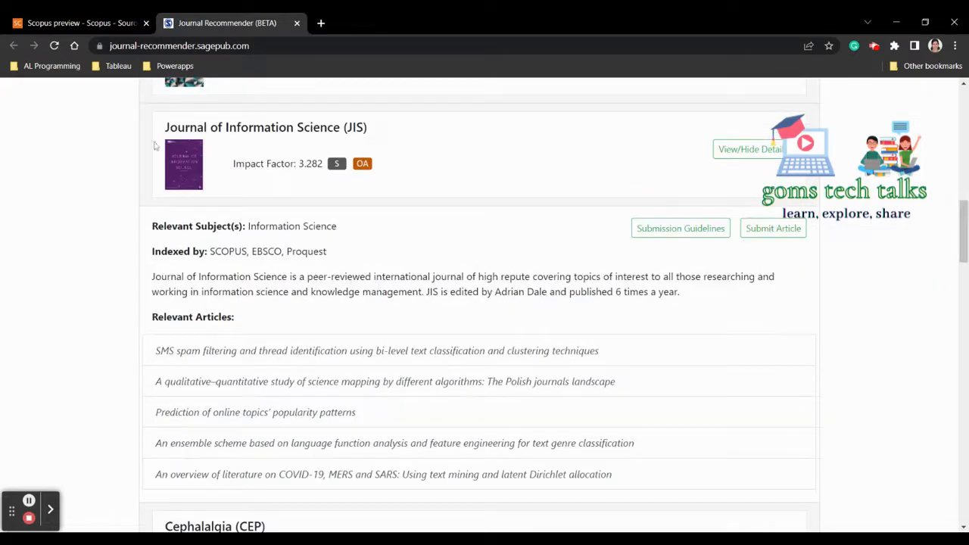
{"action": "double_click", "coordinate": [265, 127]}
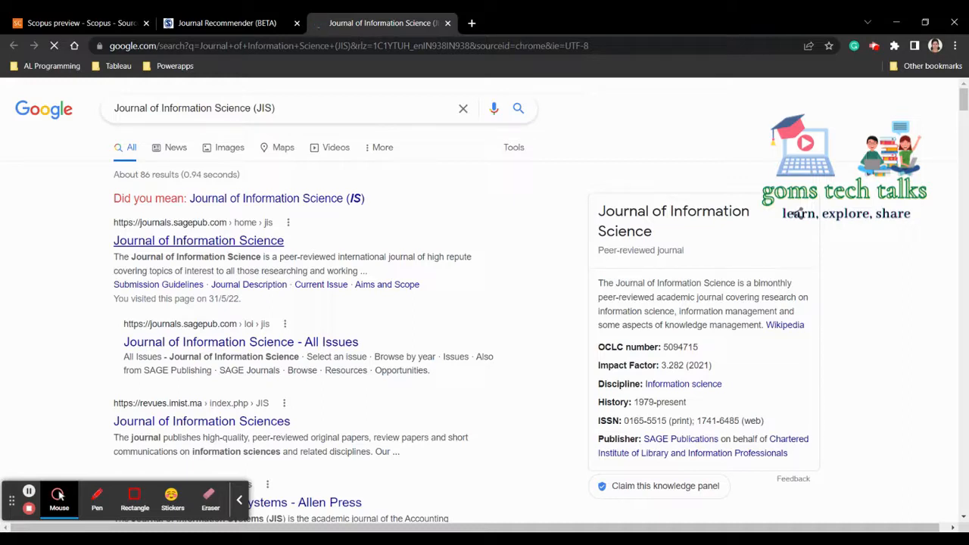
Step: Go to the Journal of Information Science homepage from the journals.sagepub.com result
{"action": "left_click", "coordinate": [197, 239]}
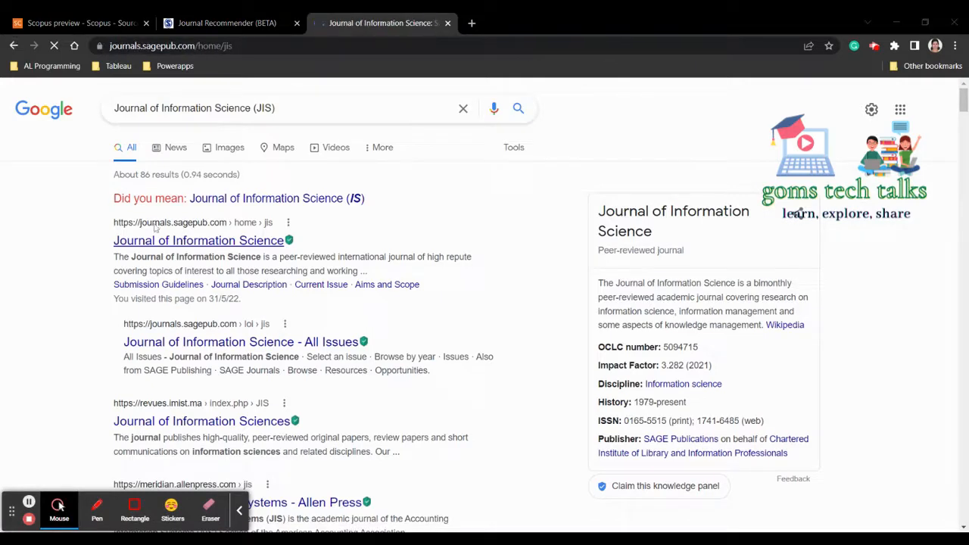
{"action": "left_click", "coordinate": [198, 240]}
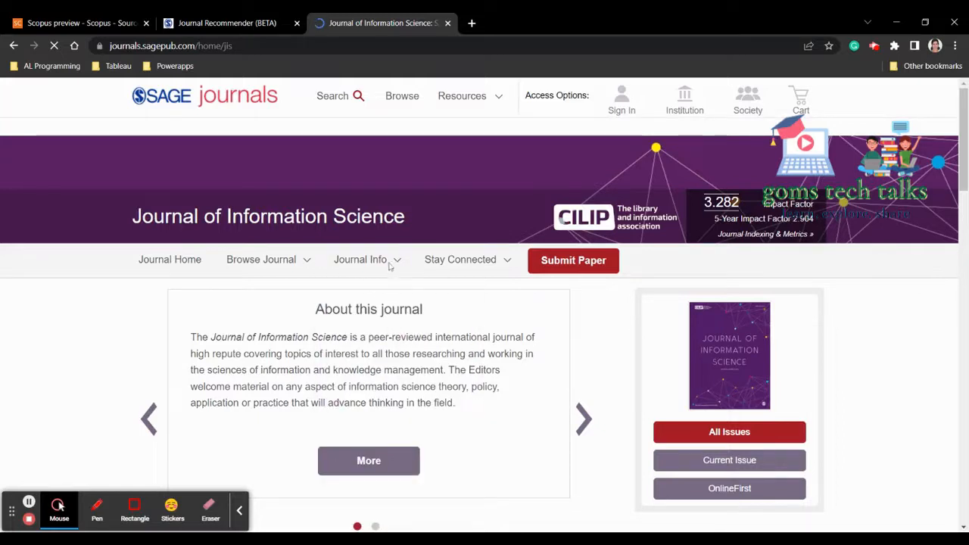
Step: Choose Submission Guidelines from the Journal Info menu
{"action": "left_click", "coordinate": [360, 260]}
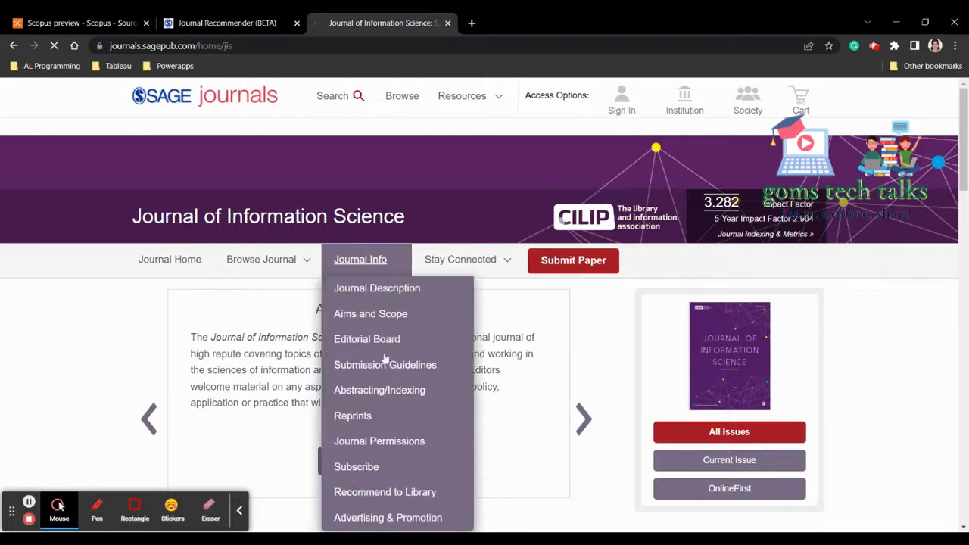
{"action": "mouse_move", "coordinate": [385, 363]}
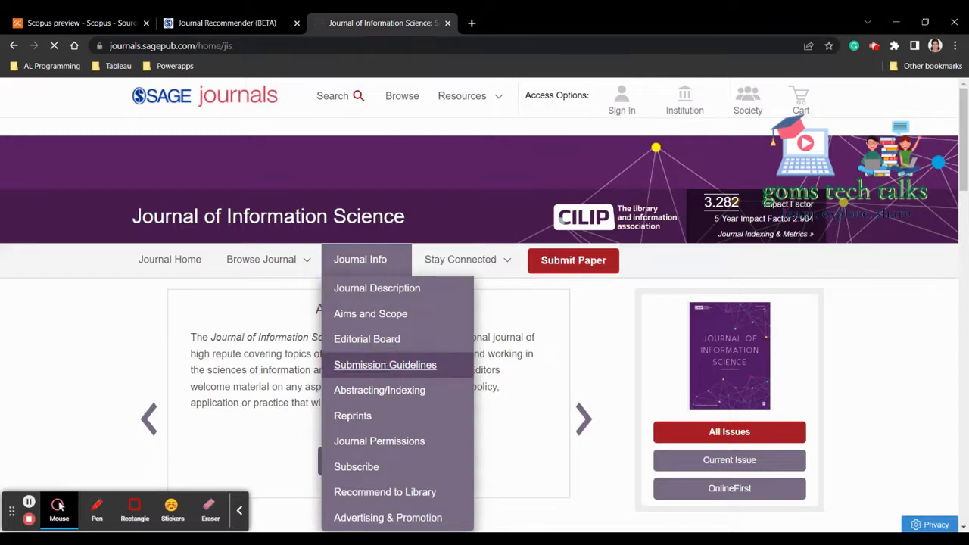
{"action": "left_click", "coordinate": [385, 363]}
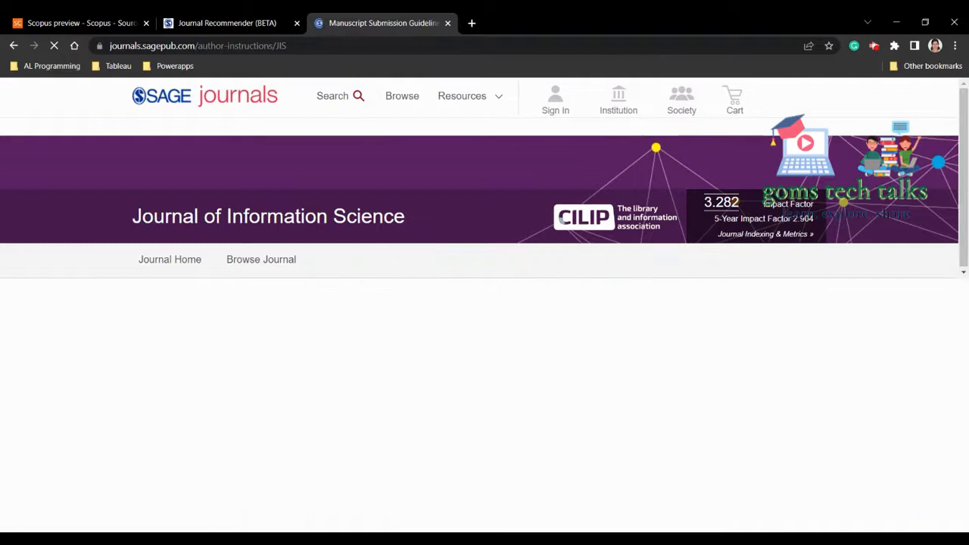
Step: Search the guidelines page for 'charge', find no matches, and dismiss the find bar
{"action": "scroll", "scroll_direction": "down", "scroll_amount": 3}
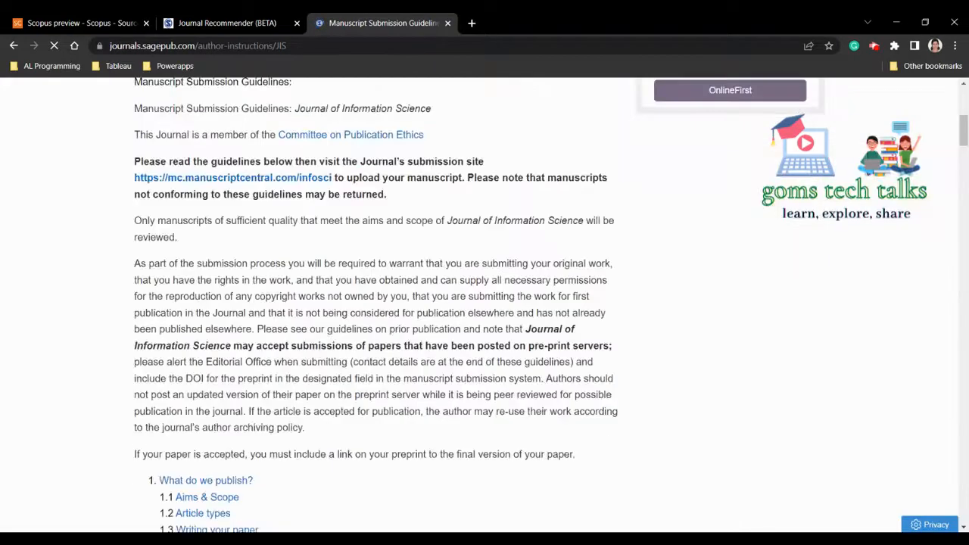
{"action": "scroll", "scroll_direction": "up", "scroll_amount": 3}
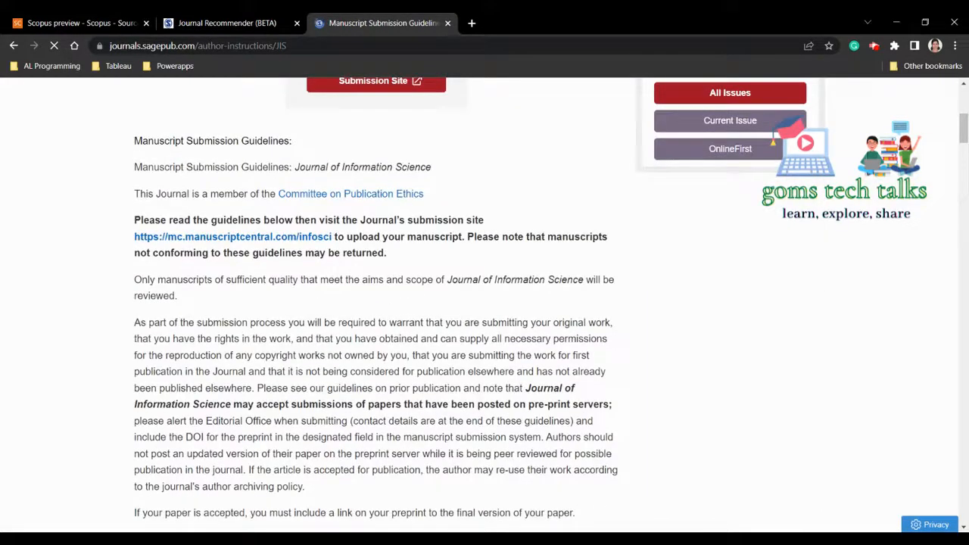
{"action": "scroll", "scroll_direction": "down", "scroll_amount": 3}
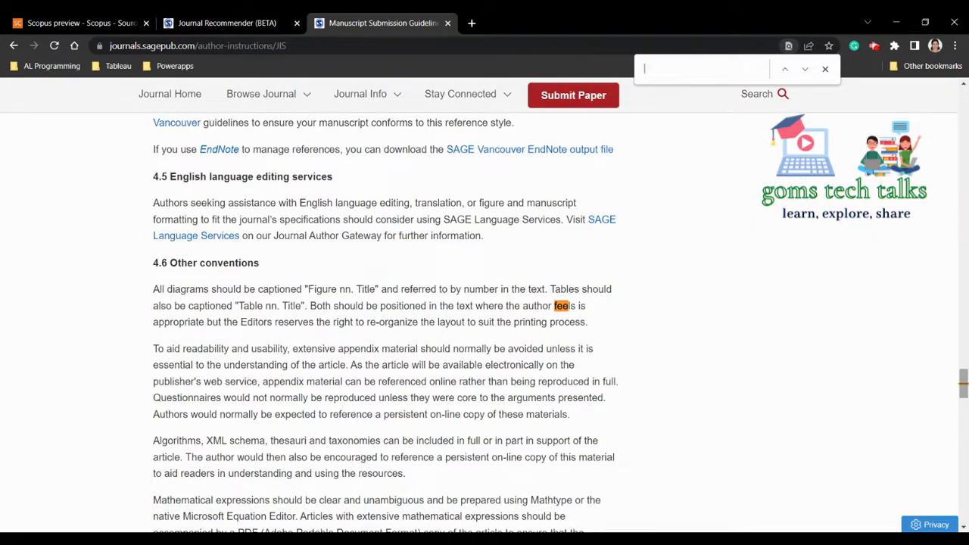
{"action": "type", "text": "char"}
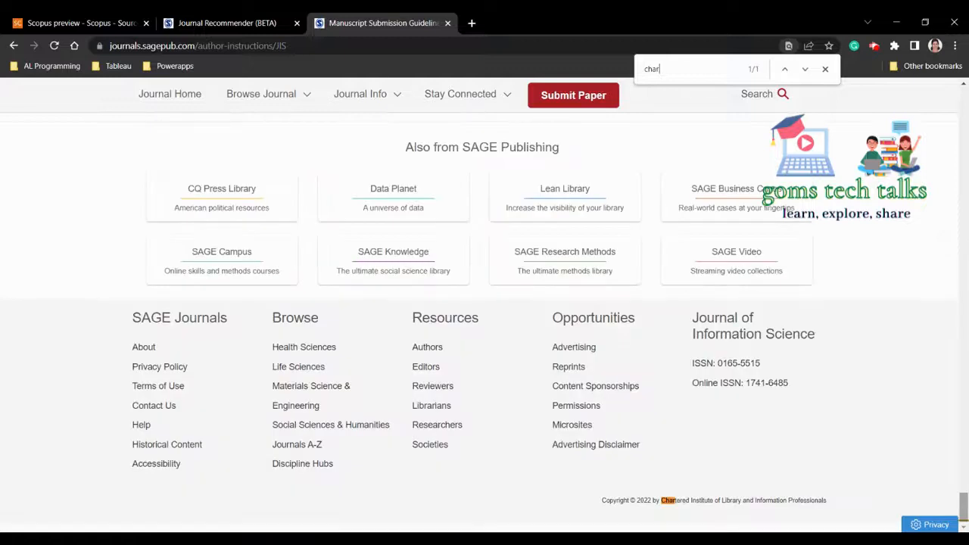
{"action": "type", "text": "ge"}
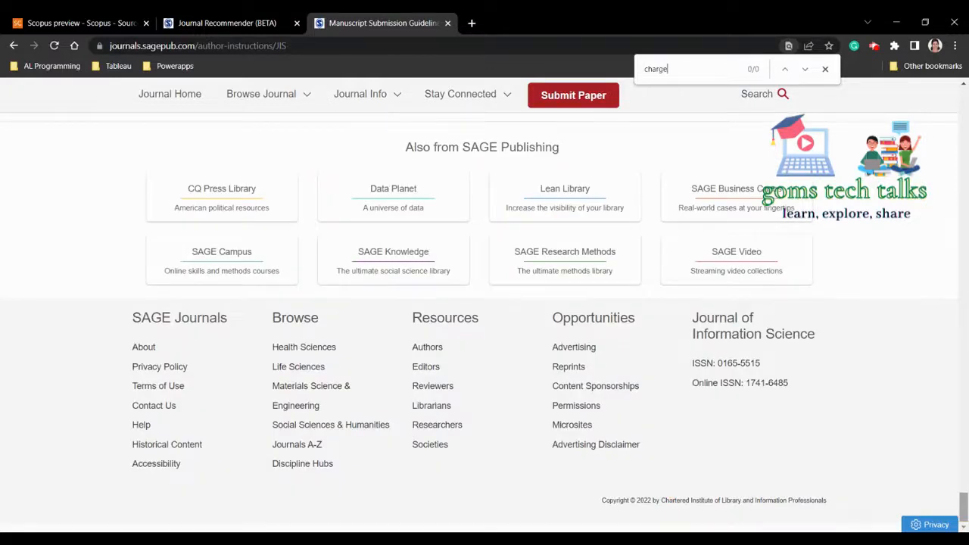
{"action": "mouse_move", "coordinate": [845, 94]}
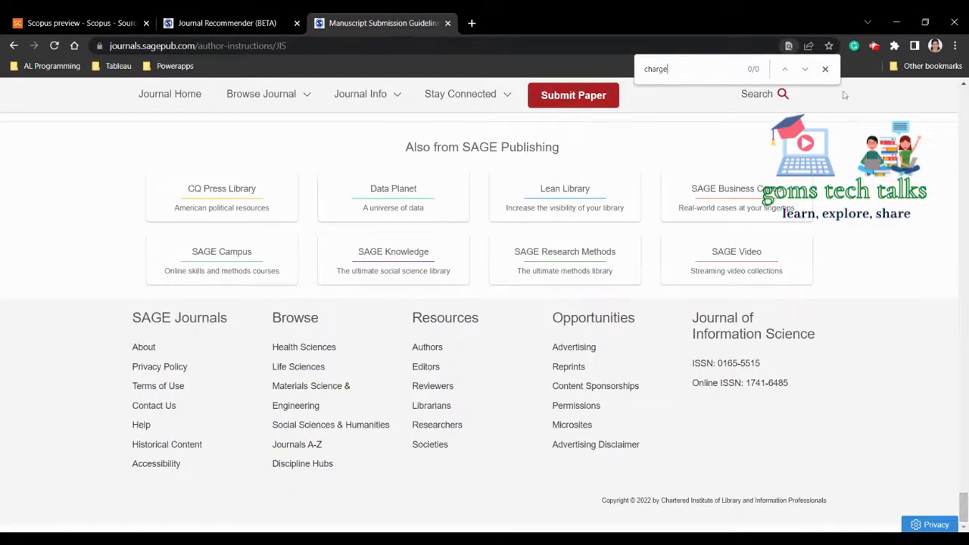
{"action": "left_click", "coordinate": [825, 70]}
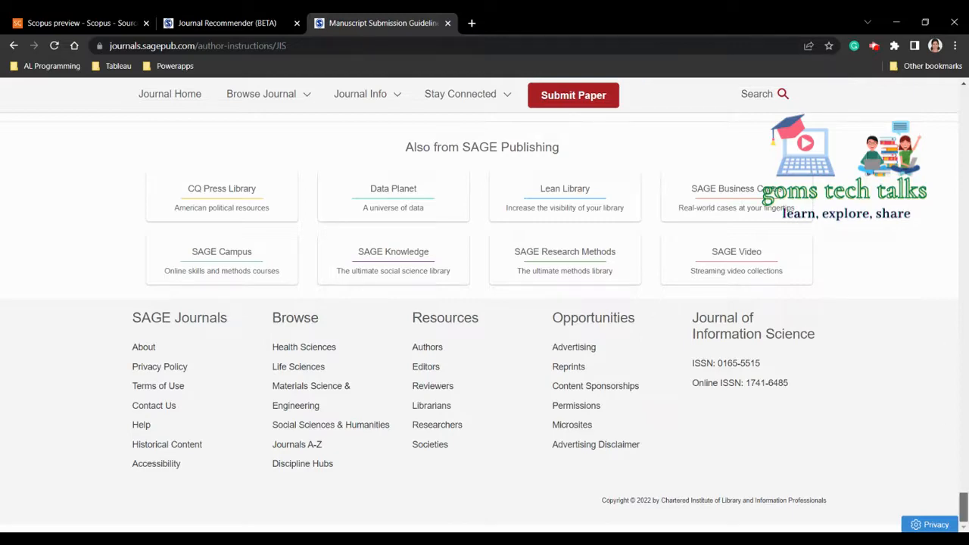
{"action": "scroll", "scroll_direction": "up", "scroll_amount": 3}
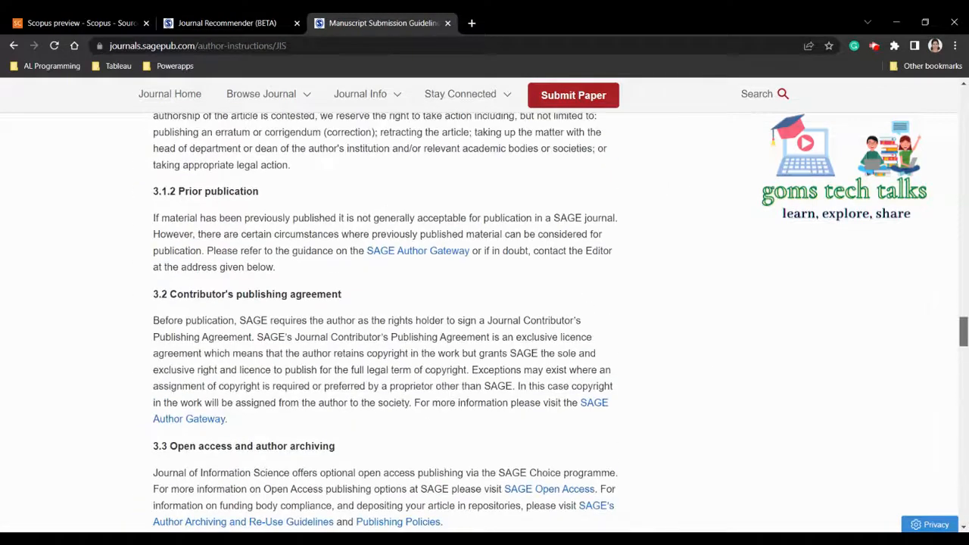
{"action": "scroll", "scroll_direction": "up", "scroll_amount": 3}
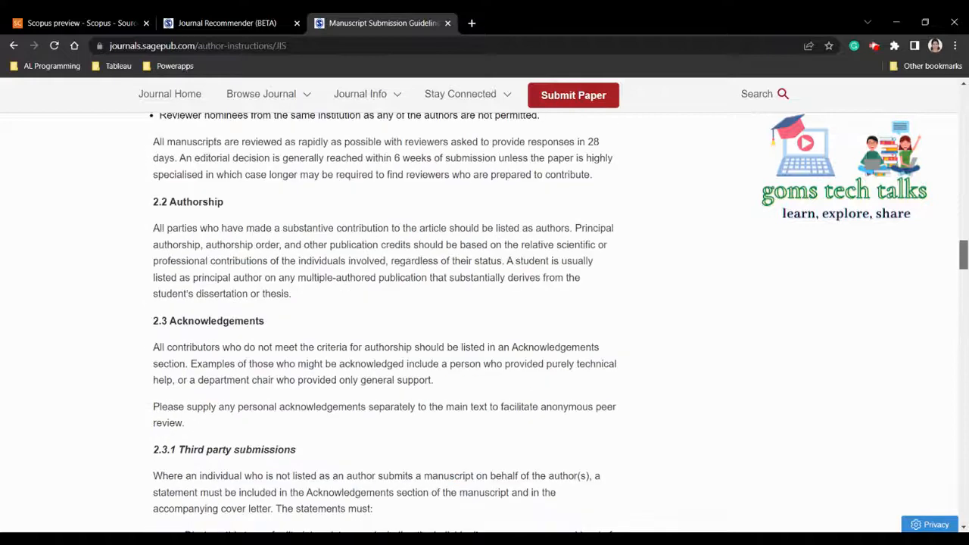
{"action": "scroll", "scroll_direction": "up", "scroll_amount": 3}
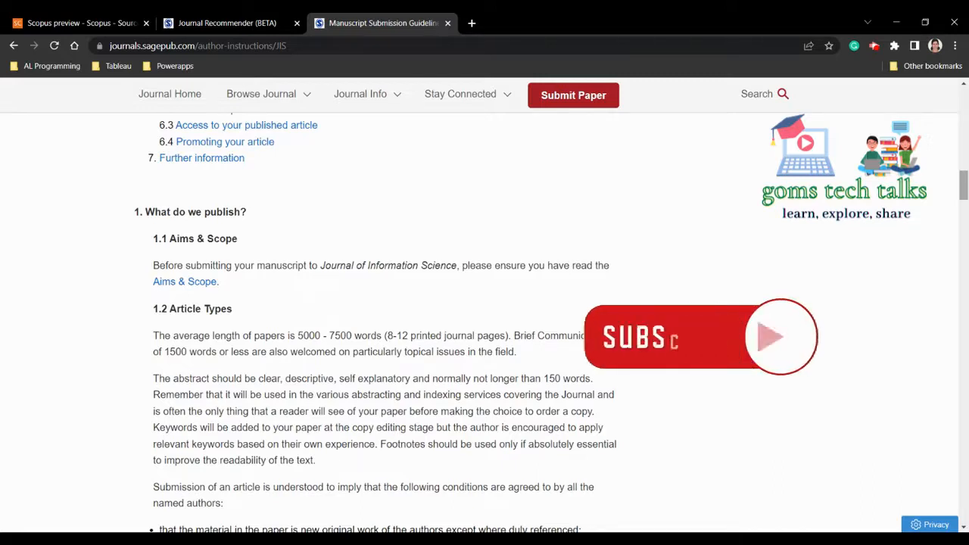
{"action": "scroll", "scroll_direction": "up", "scroll_amount": 3}
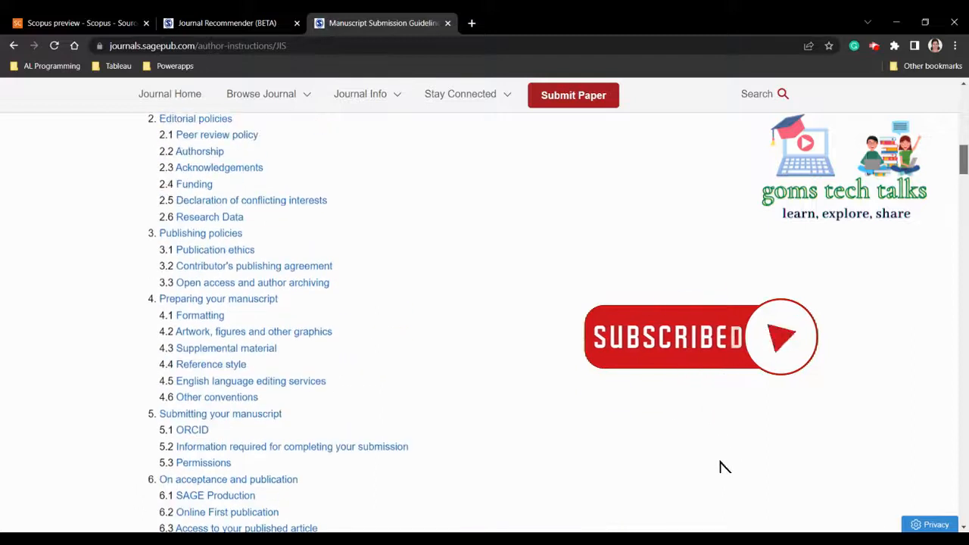
{"action": "scroll", "scroll_direction": "up", "scroll_amount": 3}
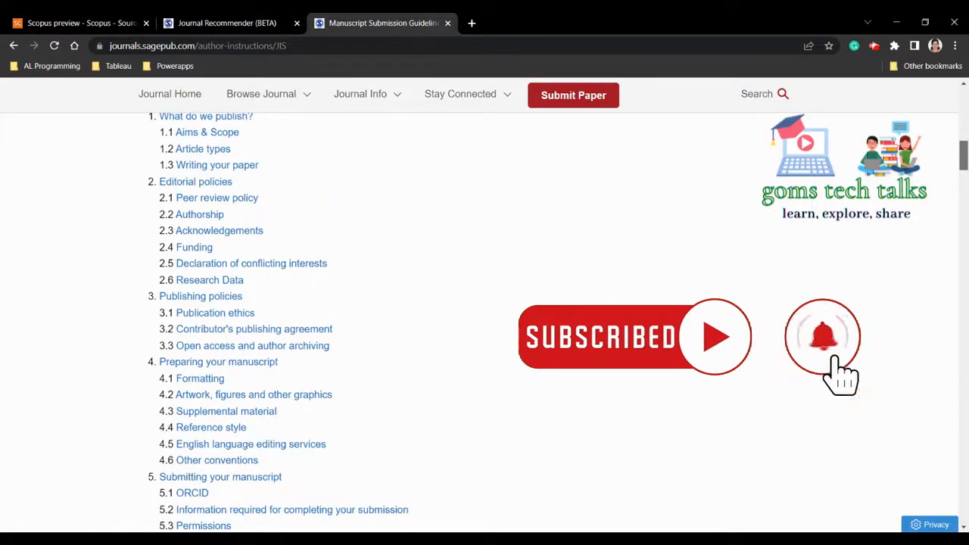
{"action": "scroll", "scroll_direction": "up", "scroll_amount": 3}
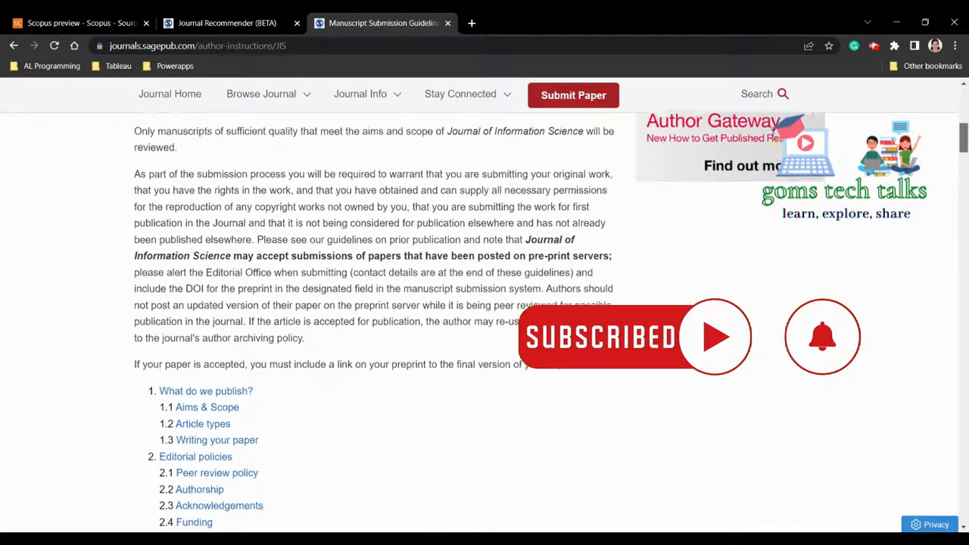
{"action": "scroll", "scroll_direction": "up", "scroll_amount": 3}
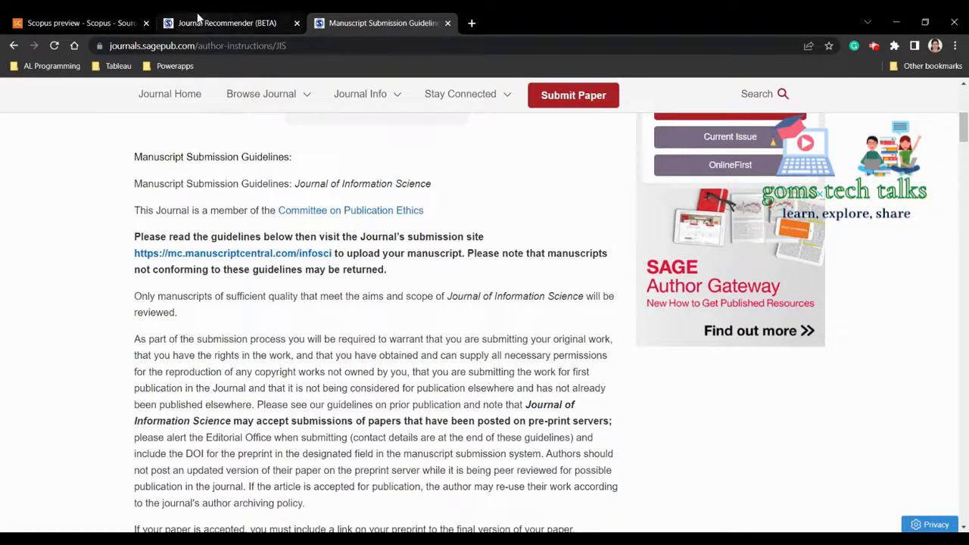
Step: Back in the recommender results, review details for Advanced Robotic Systems and Algorithms & Computational Technology journals
{"action": "left_click", "coordinate": [227, 23]}
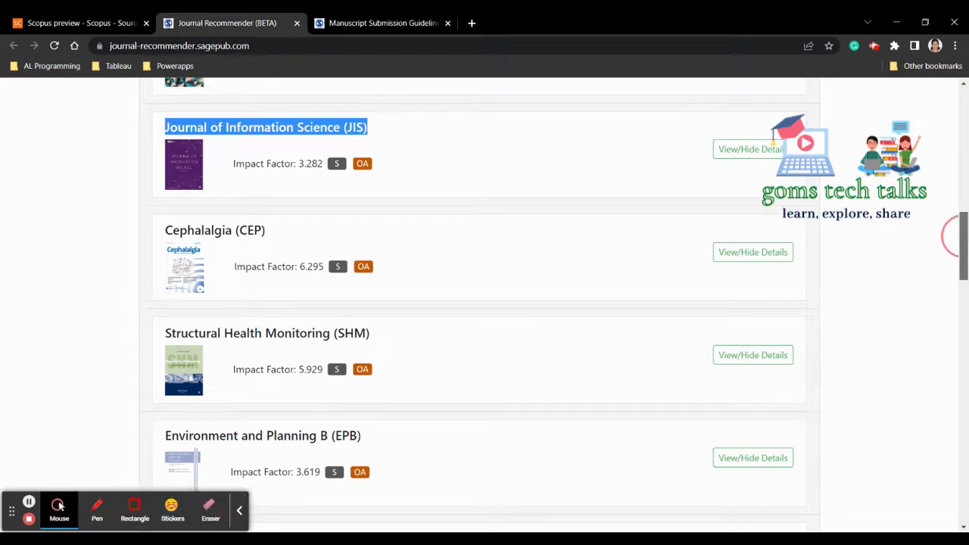
{"action": "scroll", "scroll_direction": "down", "scroll_amount": 3}
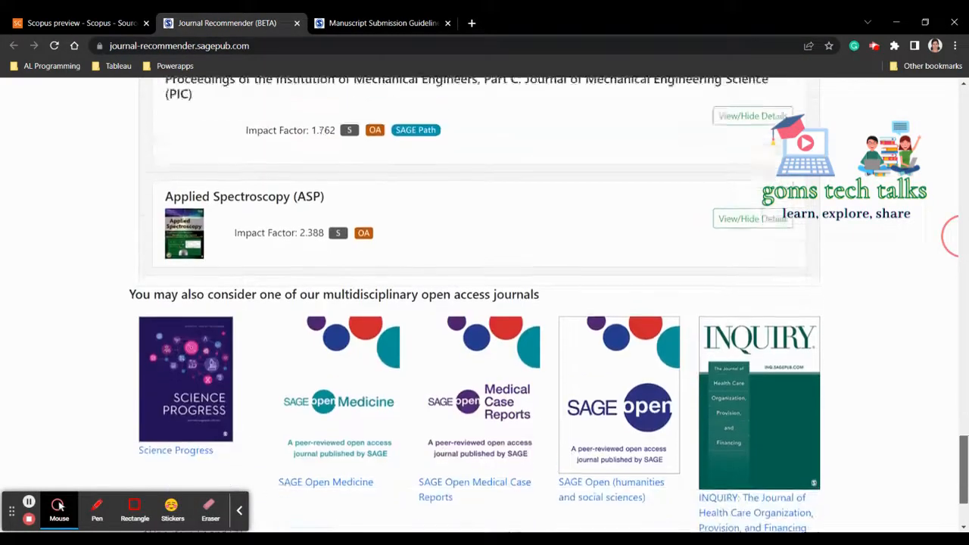
{"action": "scroll", "scroll_direction": "up", "scroll_amount": 3}
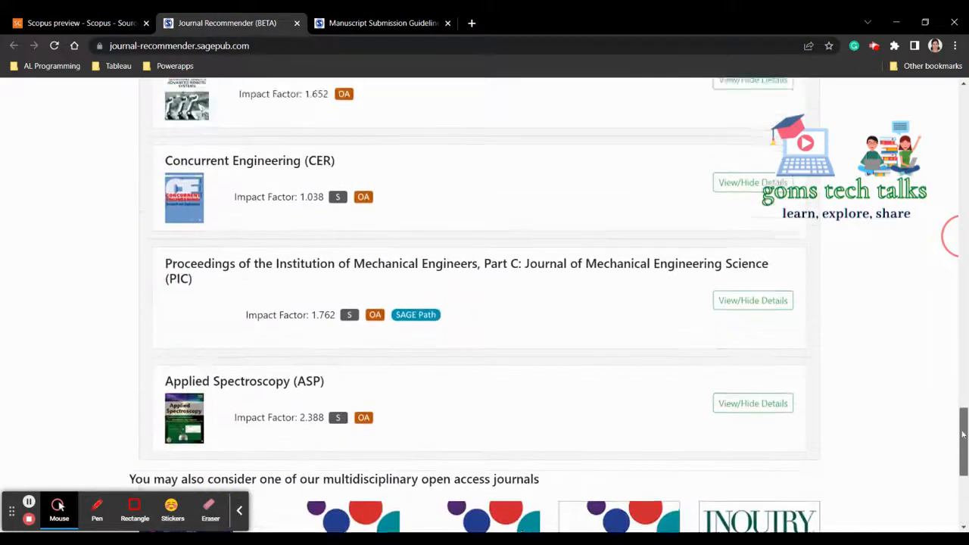
{"action": "scroll", "scroll_direction": "up", "scroll_amount": 3}
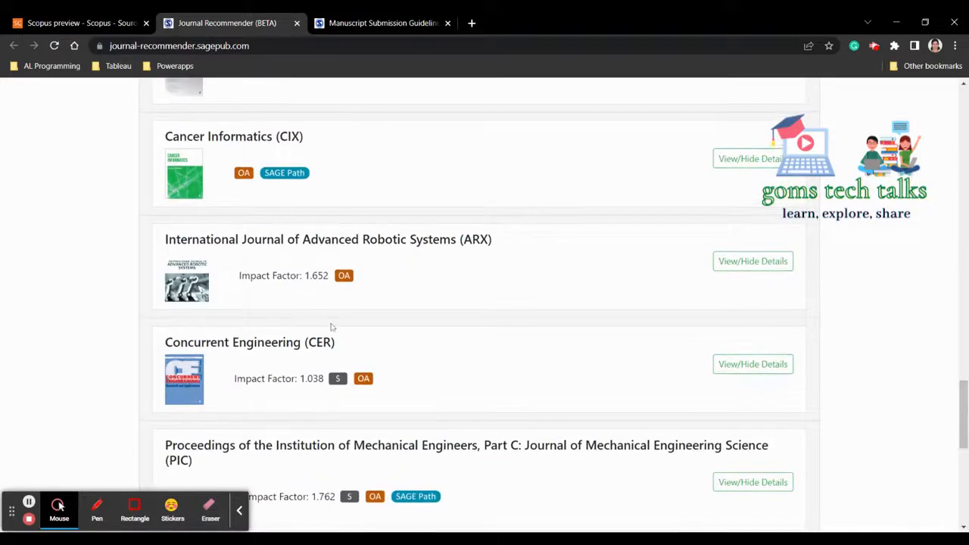
{"action": "left_click", "coordinate": [752, 261]}
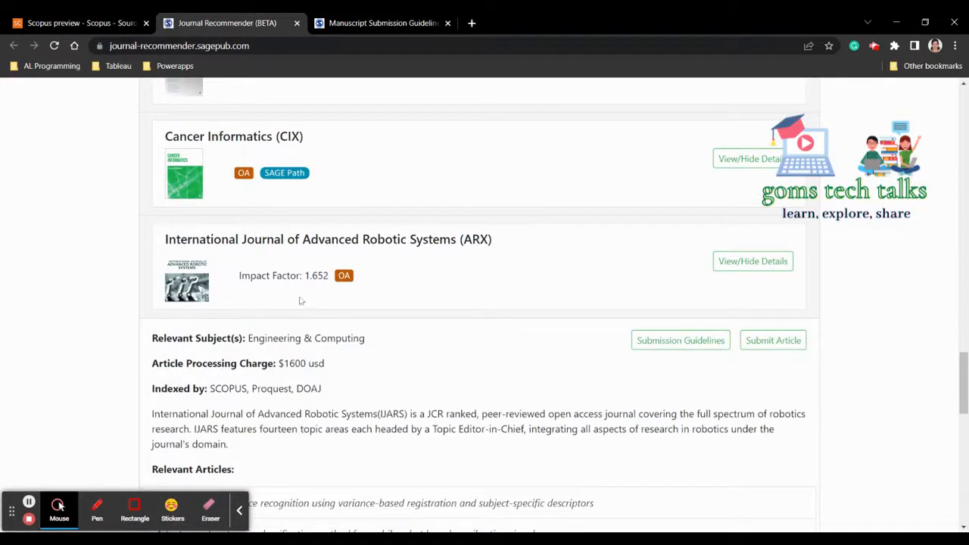
{"action": "scroll", "scroll_direction": "up", "scroll_amount": 3}
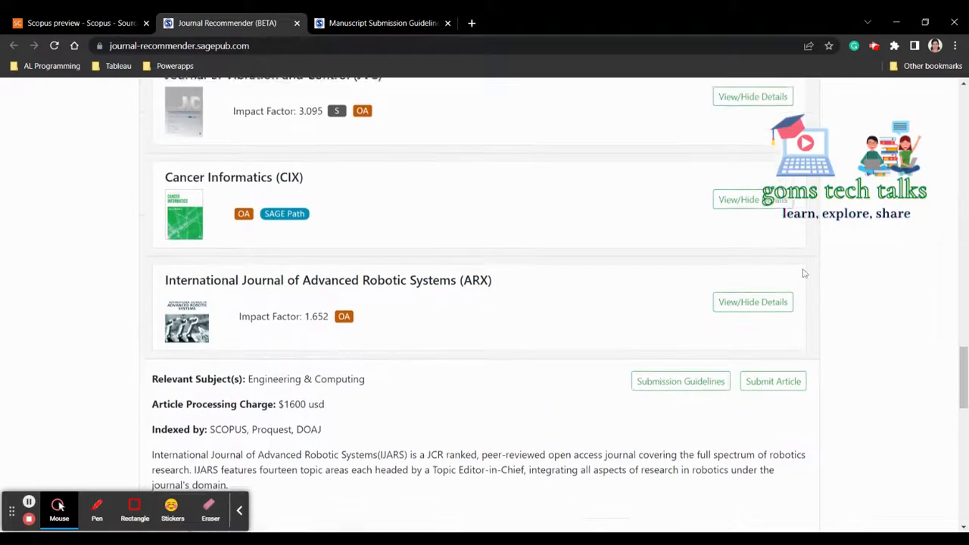
{"action": "scroll", "scroll_direction": "up", "scroll_amount": 3}
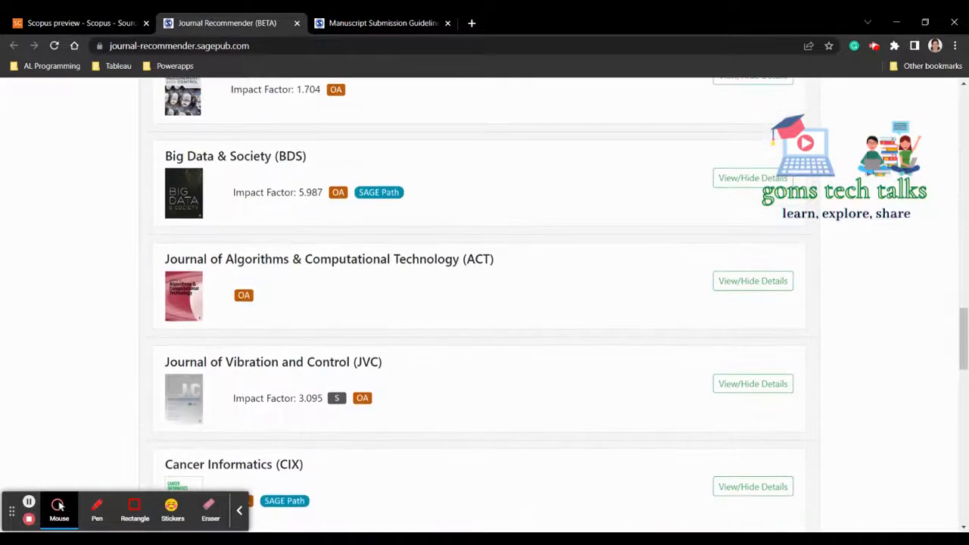
{"action": "mouse_move", "coordinate": [409, 273]}
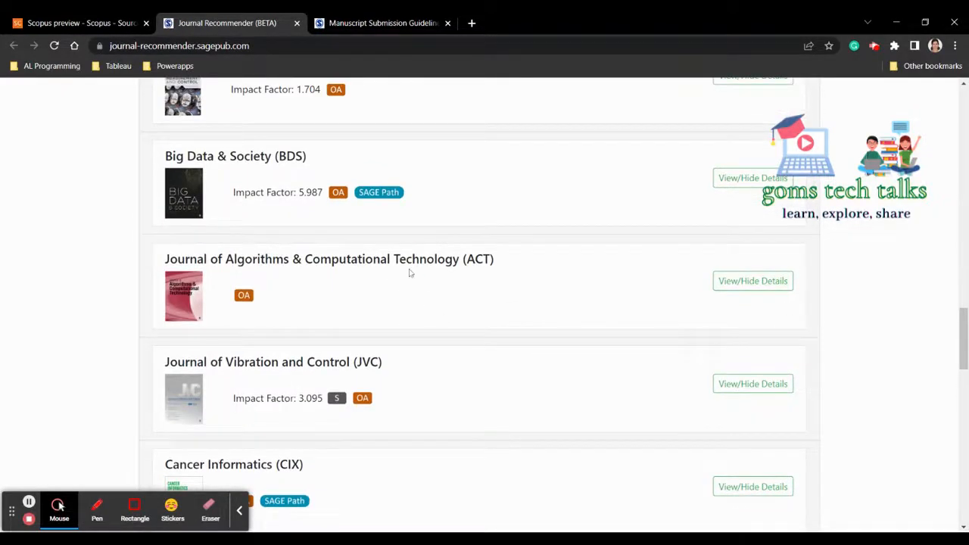
{"action": "left_click", "coordinate": [751, 280]}
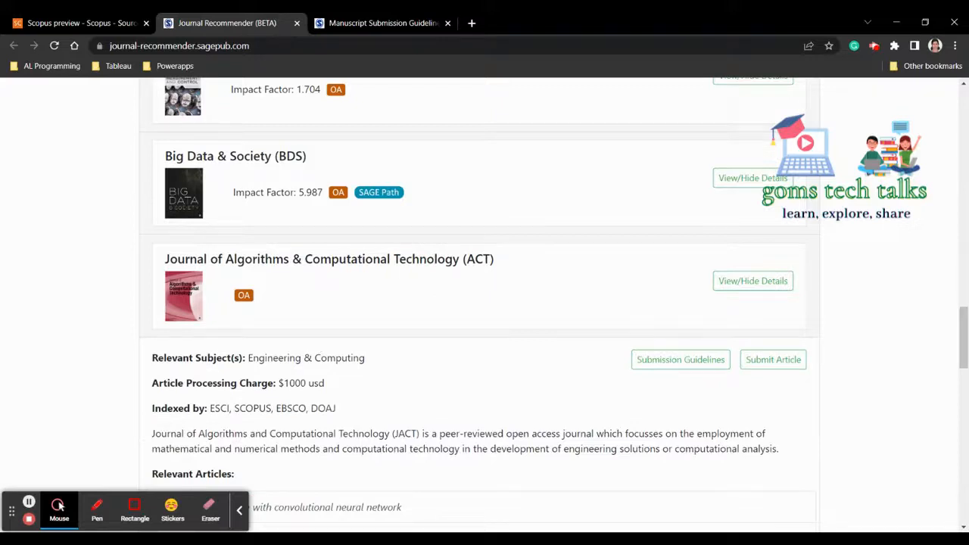
Step: Reveal Statistical Methods in Medical Research details and select its title to copy
{"action": "scroll", "scroll_direction": "up", "scroll_amount": 3}
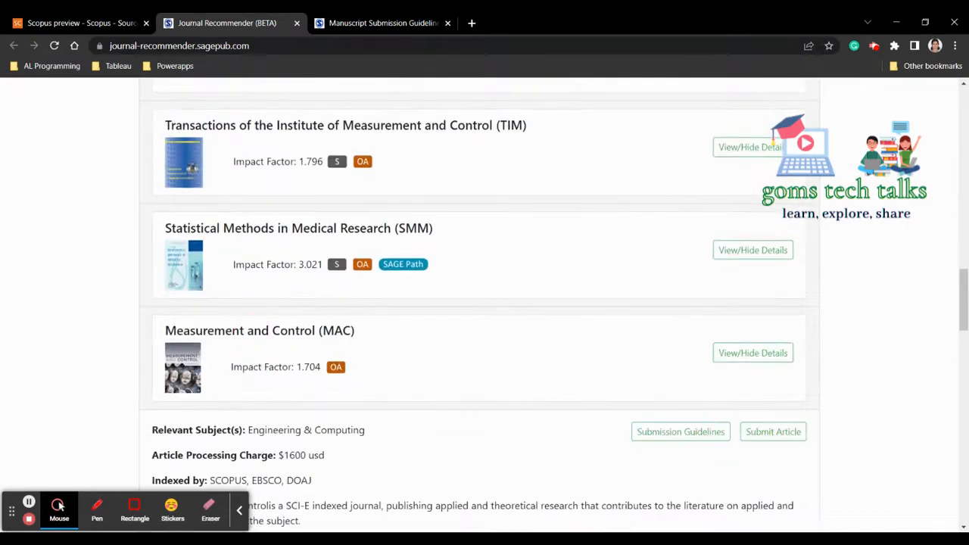
{"action": "scroll", "scroll_direction": "up", "scroll_amount": 3}
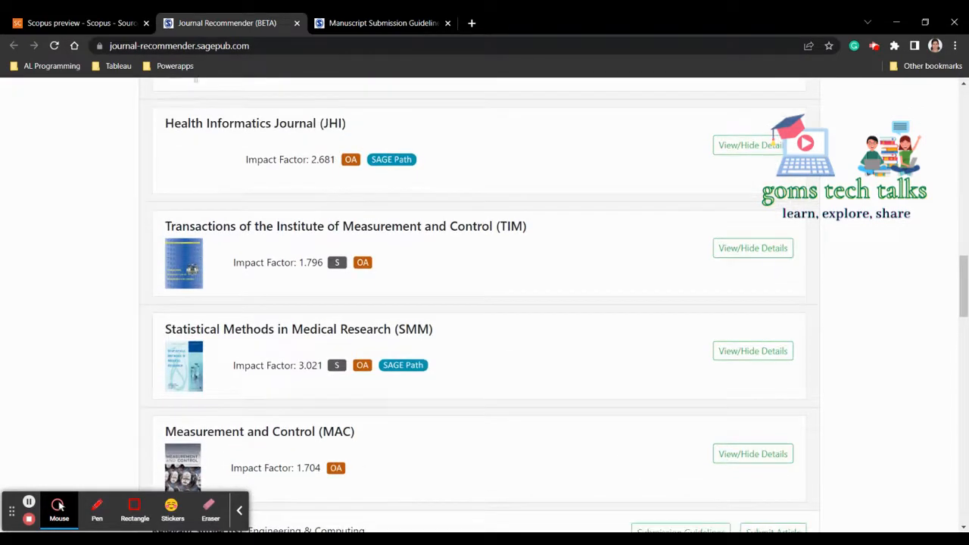
{"action": "left_click", "coordinate": [753, 351]}
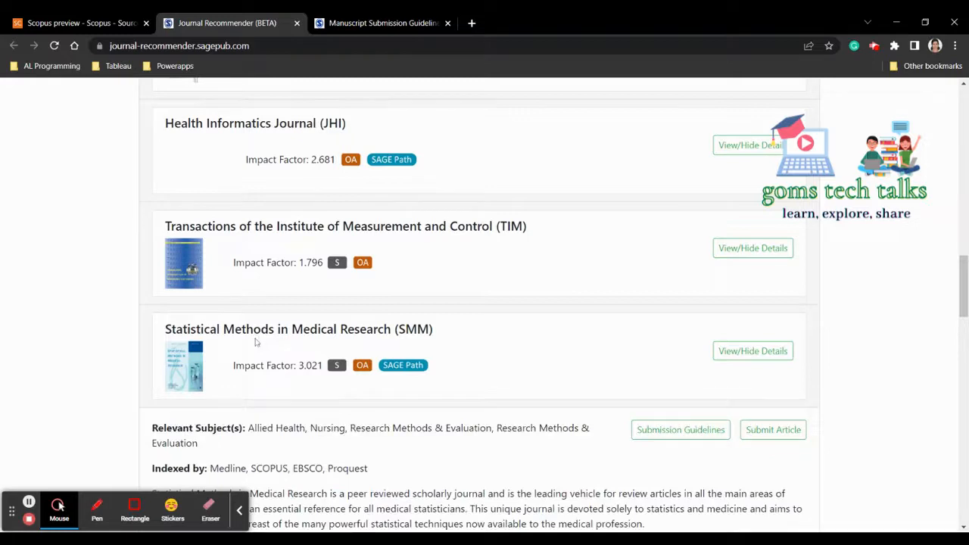
{"action": "double_click", "coordinate": [278, 328]}
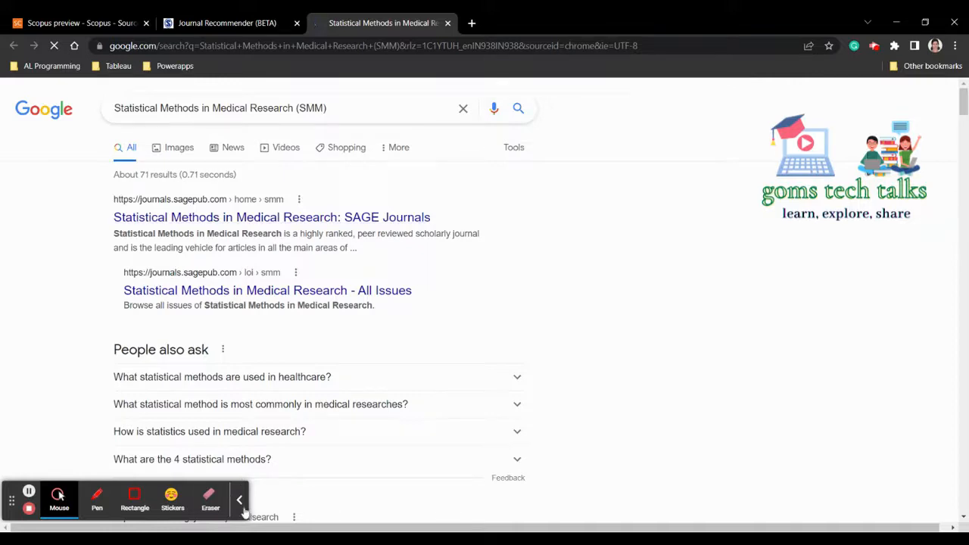
Step: Open the 'Statistical Methods in Medical Research: SAGE Journals' result from the Google search
{"action": "left_click", "coordinate": [239, 500]}
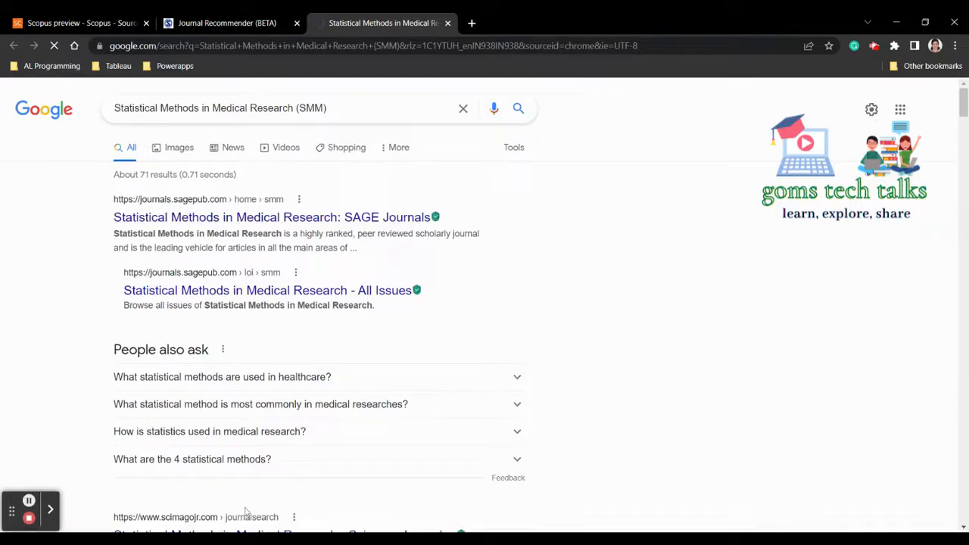
{"action": "left_click", "coordinate": [273, 218]}
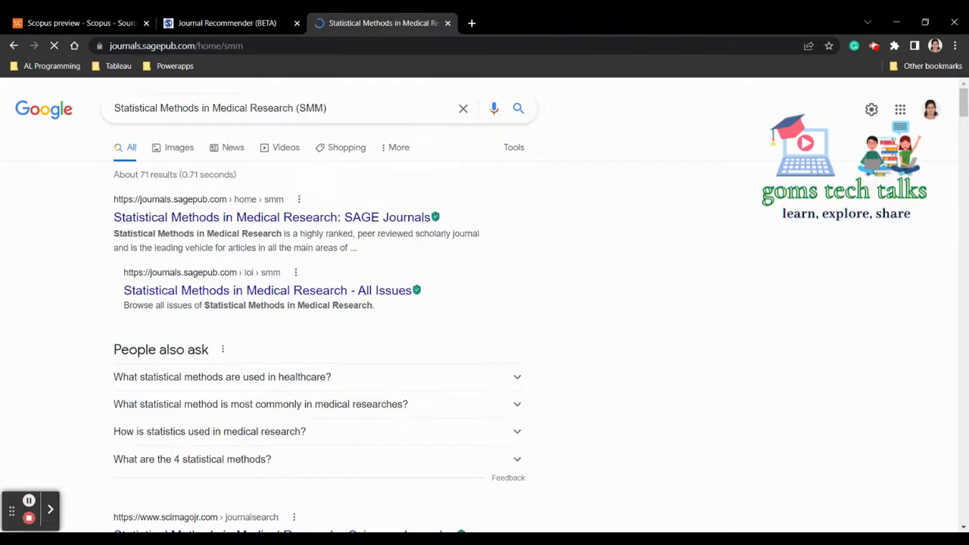
{"action": "left_click", "coordinate": [272, 218]}
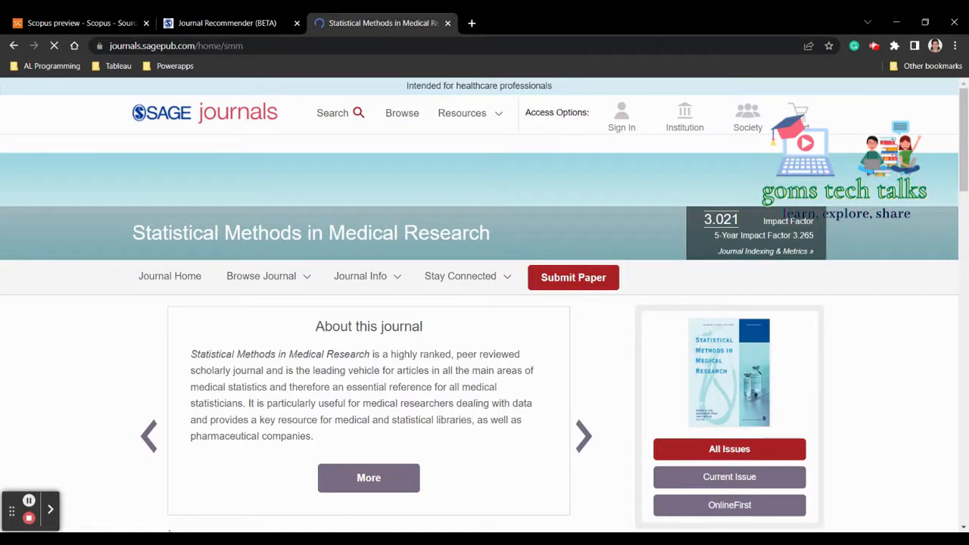
Step: Go from Journal Info to the Journal Information page and look through its sections
{"action": "left_click", "coordinate": [361, 276]}
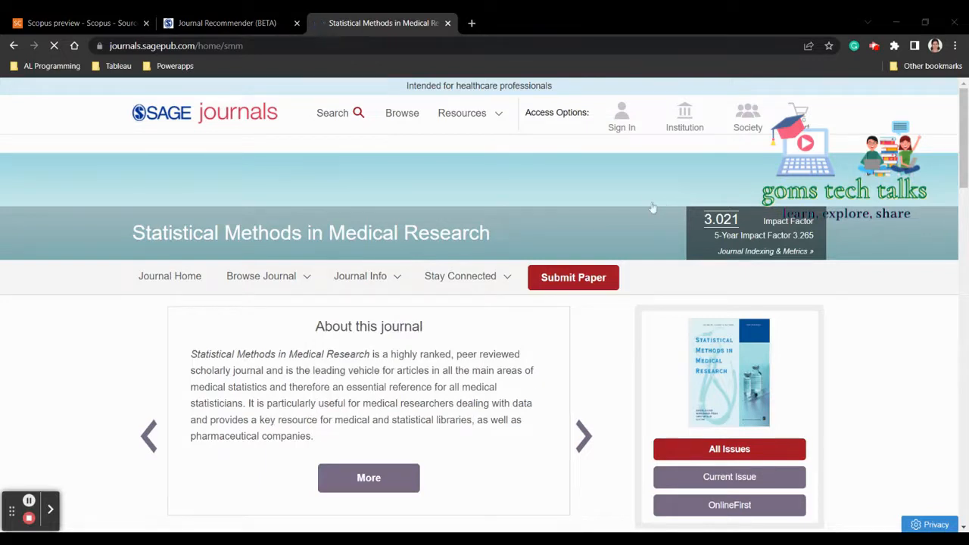
{"action": "mouse_move", "coordinate": [633, 215]}
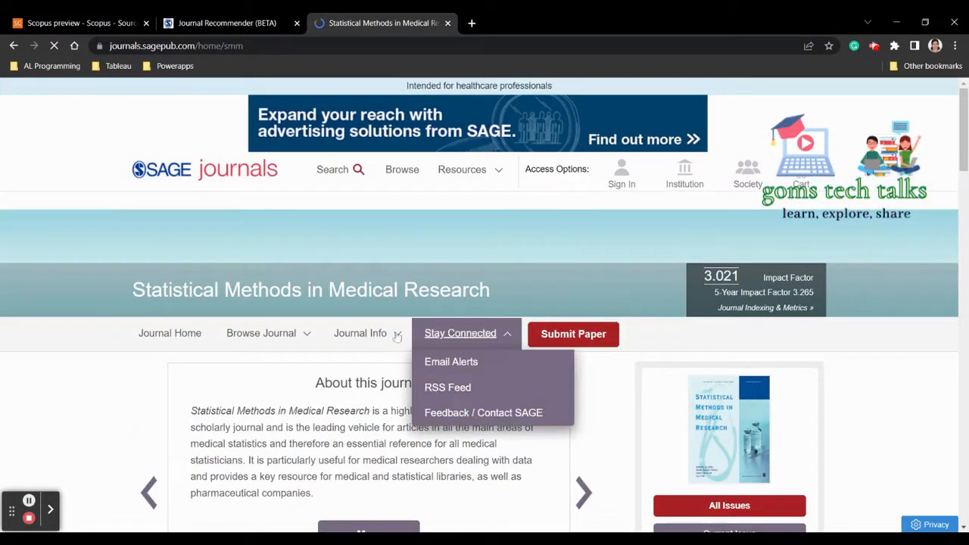
{"action": "left_click", "coordinate": [361, 333]}
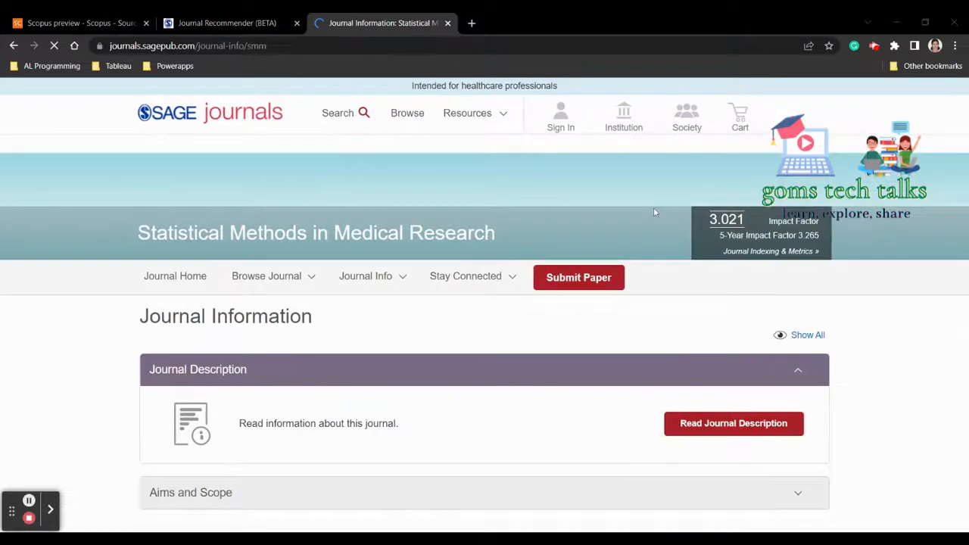
{"action": "scroll", "scroll_direction": "down", "scroll_amount": 3}
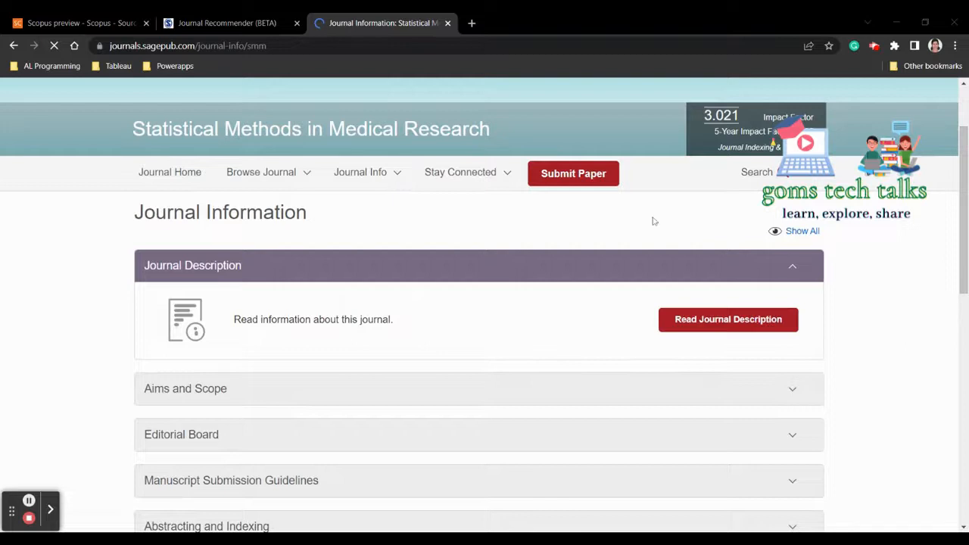
{"action": "left_click", "coordinate": [361, 172]}
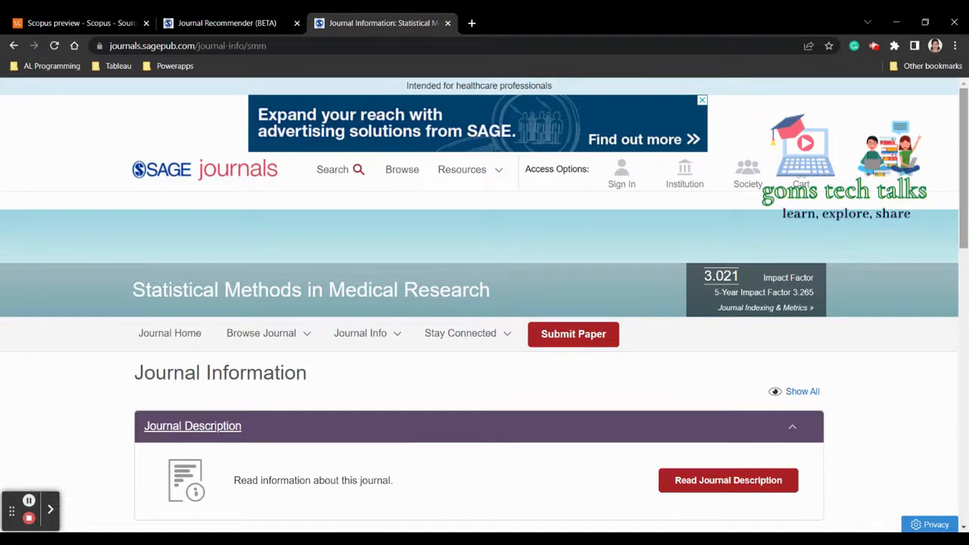
Step: Choose Submission Guidelines from the Journal Info dropdown to load the manuscript guidelines
{"action": "scroll", "scroll_direction": "down", "scroll_amount": 3}
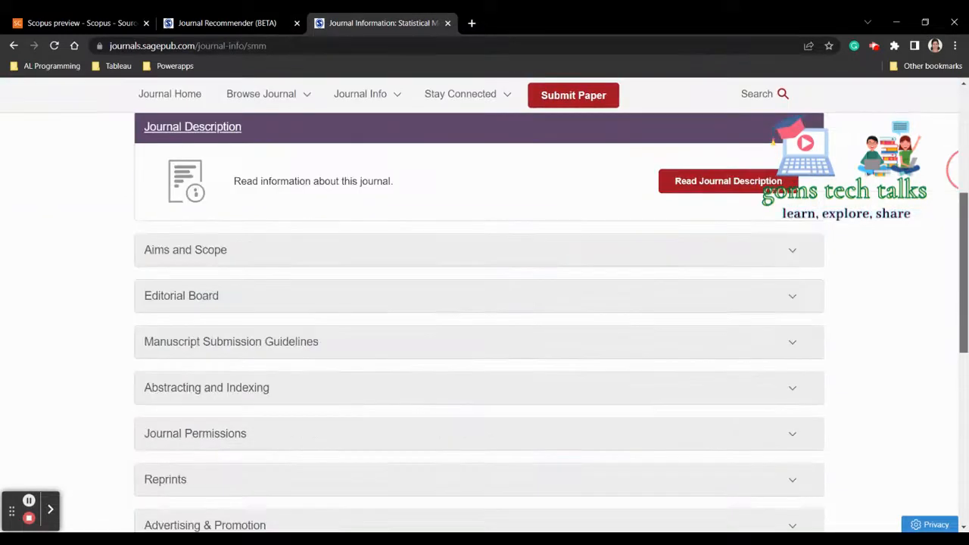
{"action": "scroll", "scroll_direction": "up", "scroll_amount": 3}
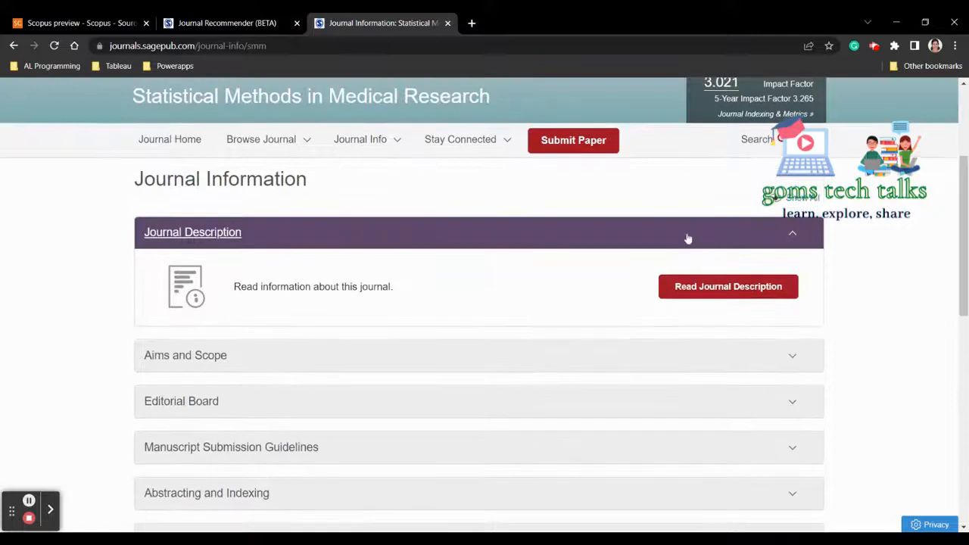
{"action": "scroll", "scroll_direction": "down", "scroll_amount": 3}
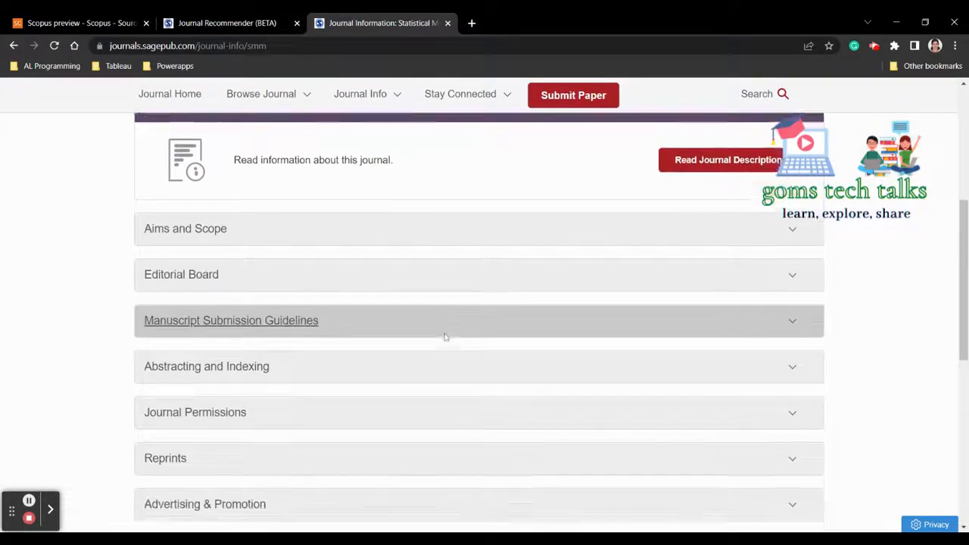
{"action": "scroll", "scroll_direction": "up", "scroll_amount": 3}
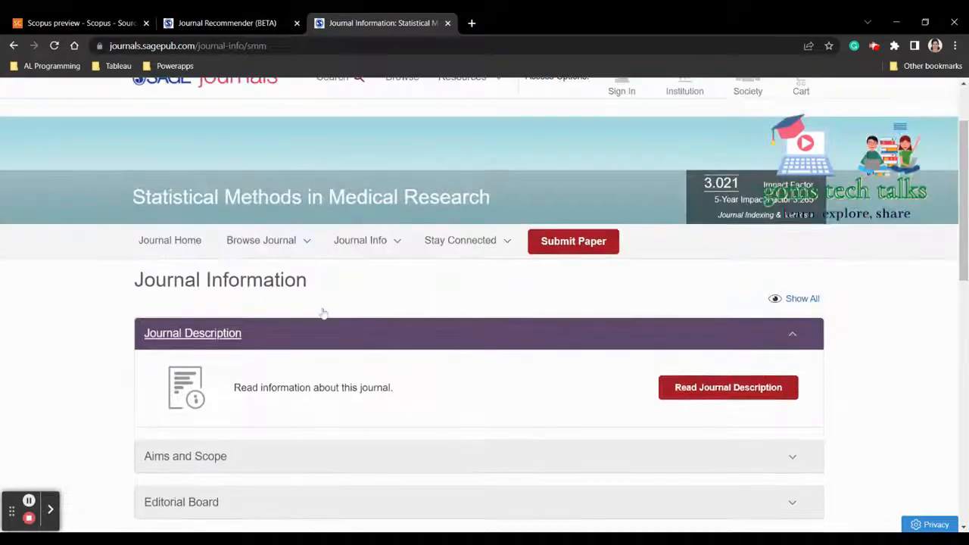
{"action": "left_click", "coordinate": [360, 239]}
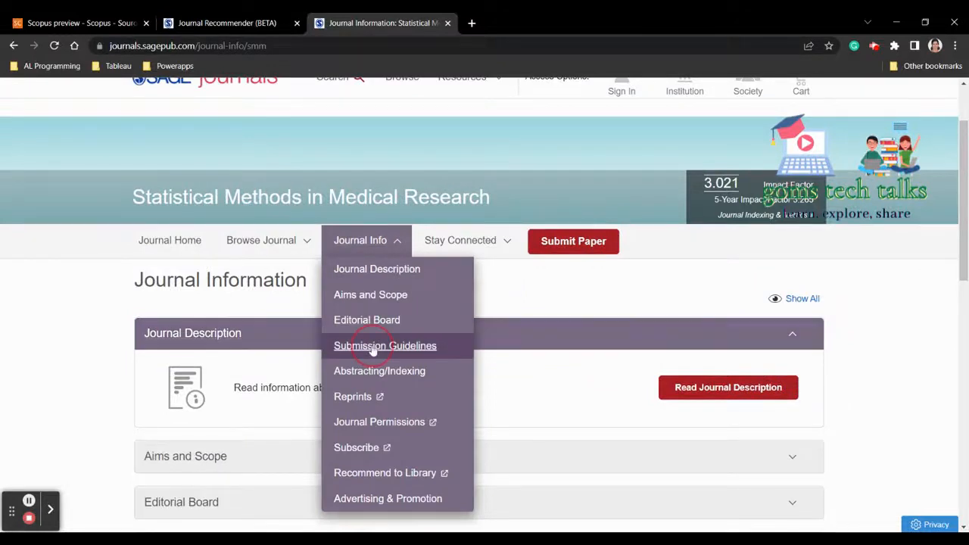
{"action": "left_click", "coordinate": [385, 345]}
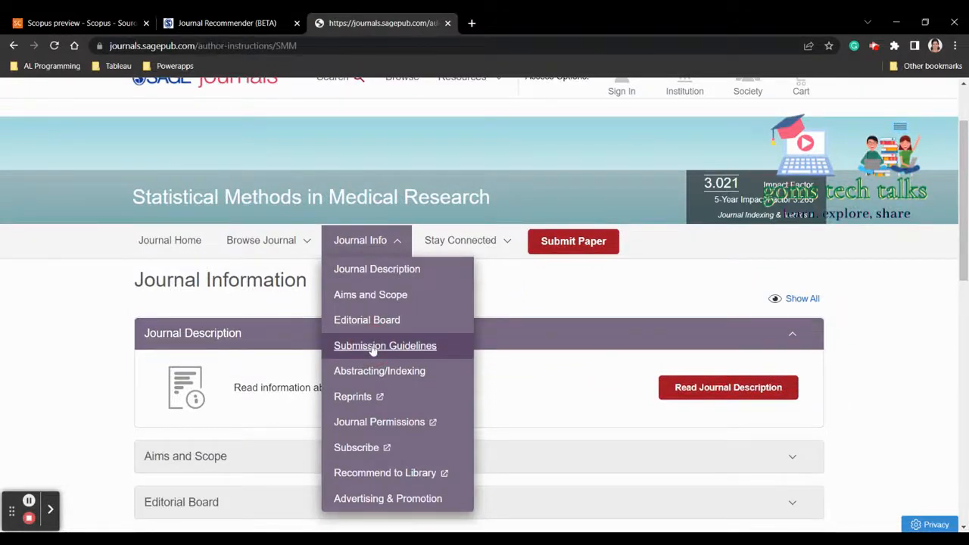
{"action": "left_click", "coordinate": [385, 345]}
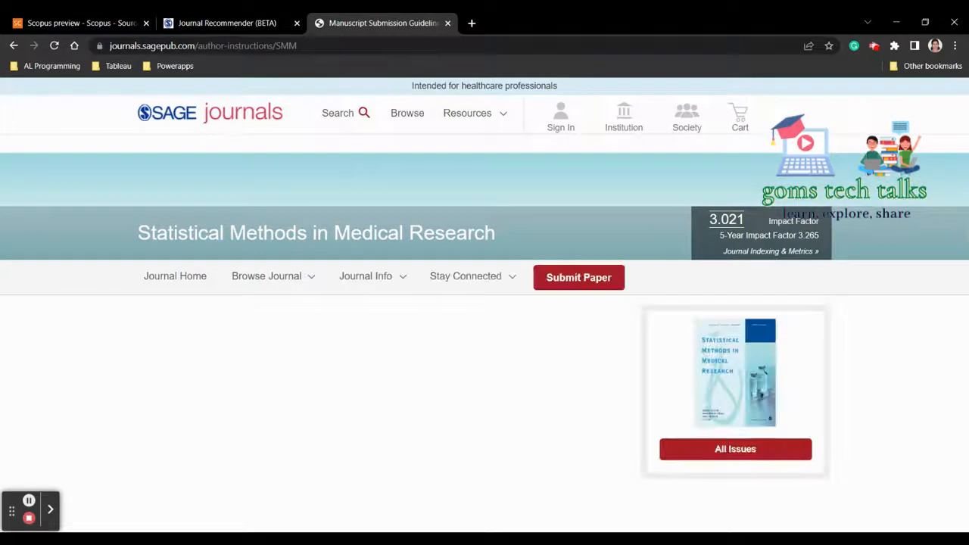
Step: Highlight the guideline sentence 'There are no fees payable to submit or publish in this journal.'
{"action": "scroll", "scroll_direction": "down", "scroll_amount": 3}
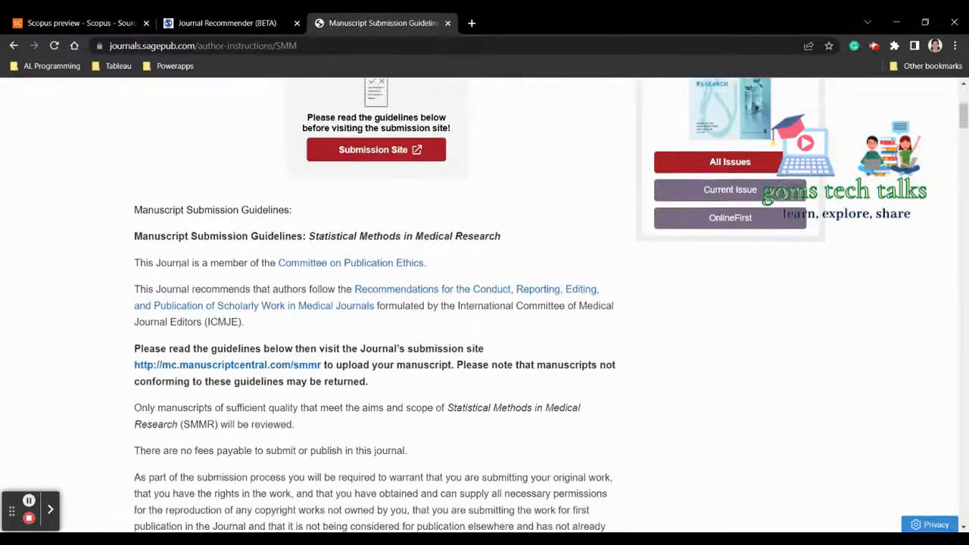
{"action": "scroll", "scroll_direction": "down", "scroll_amount": 3}
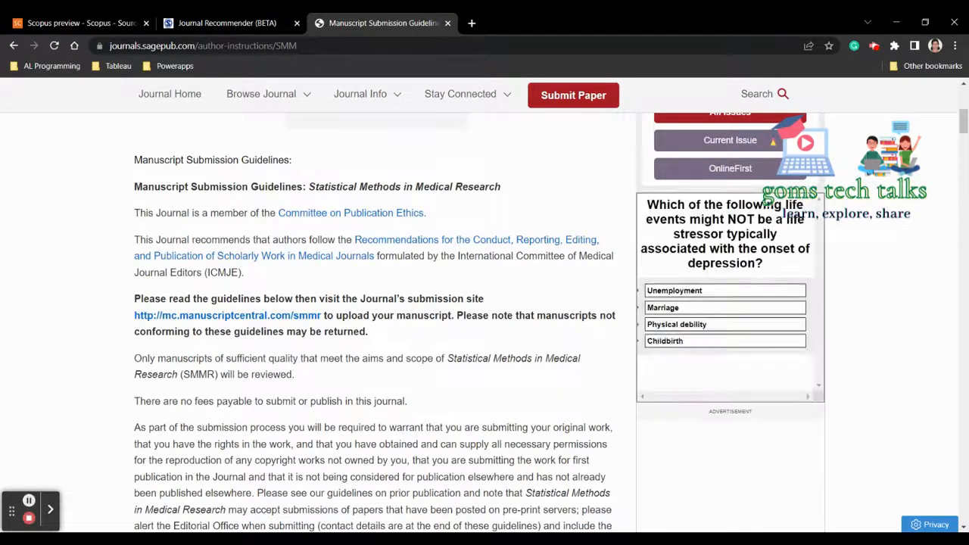
{"action": "scroll", "scroll_direction": "down", "scroll_amount": 3}
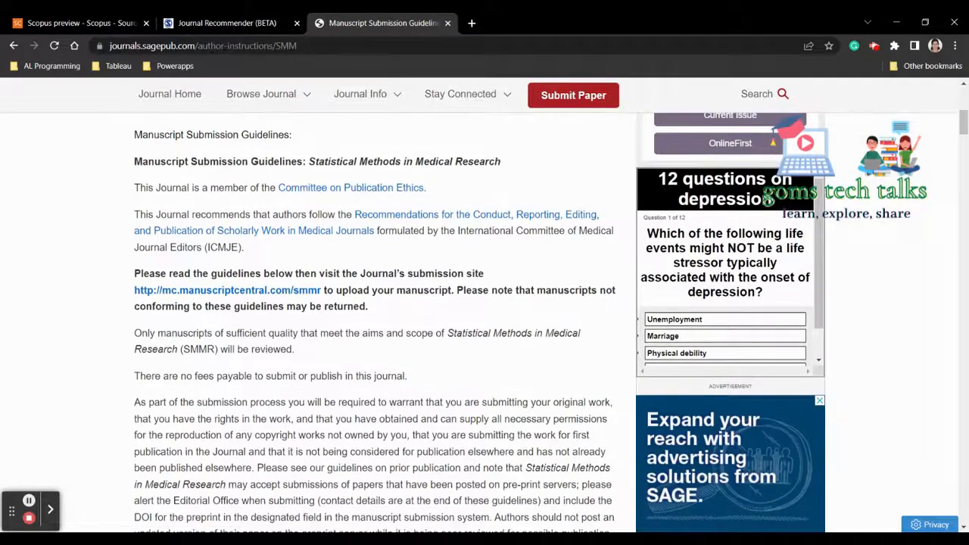
{"action": "scroll", "scroll_direction": "down", "scroll_amount": 3}
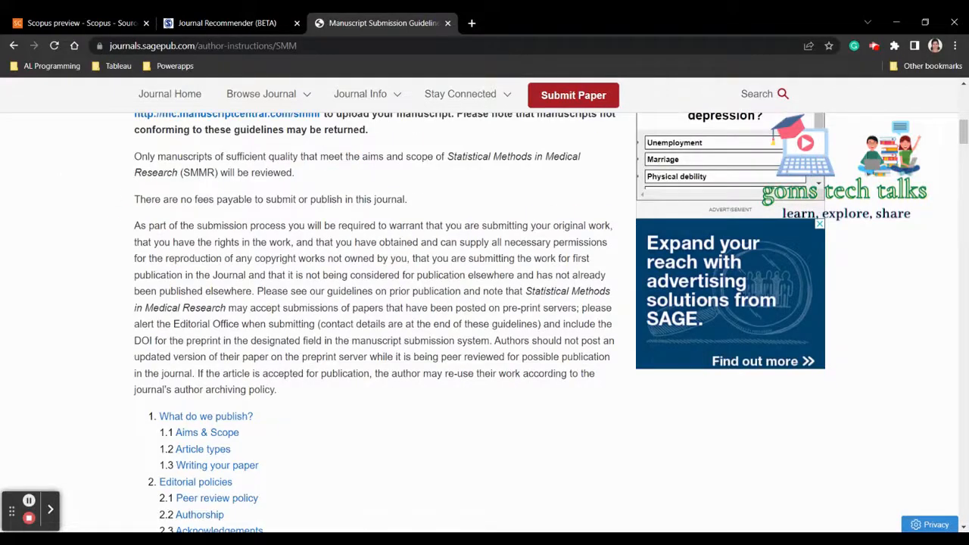
{"action": "left_click_drag", "start_coordinate": [133, 200], "coordinate": [408, 199]}
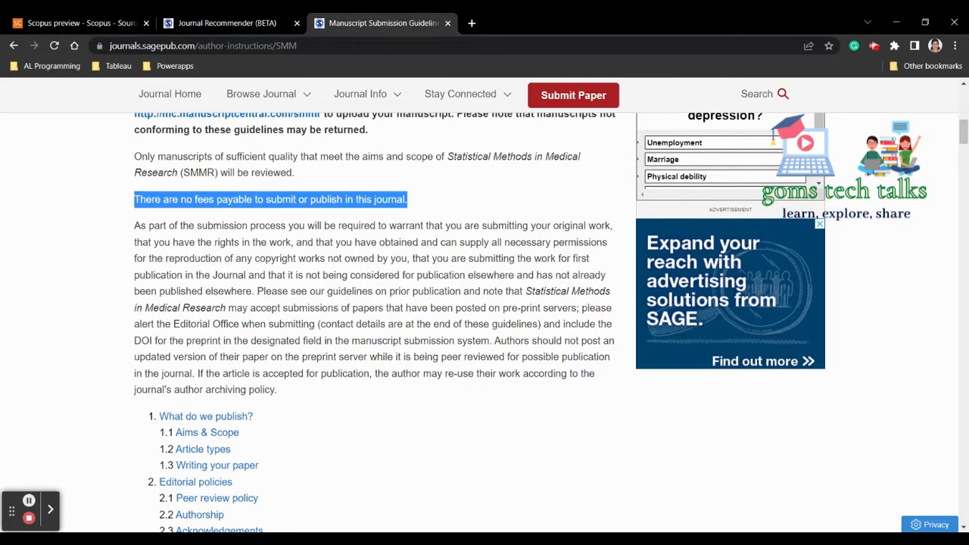
Step: Switch back to the Journal Recommender results tab
{"action": "left_click", "coordinate": [227, 23]}
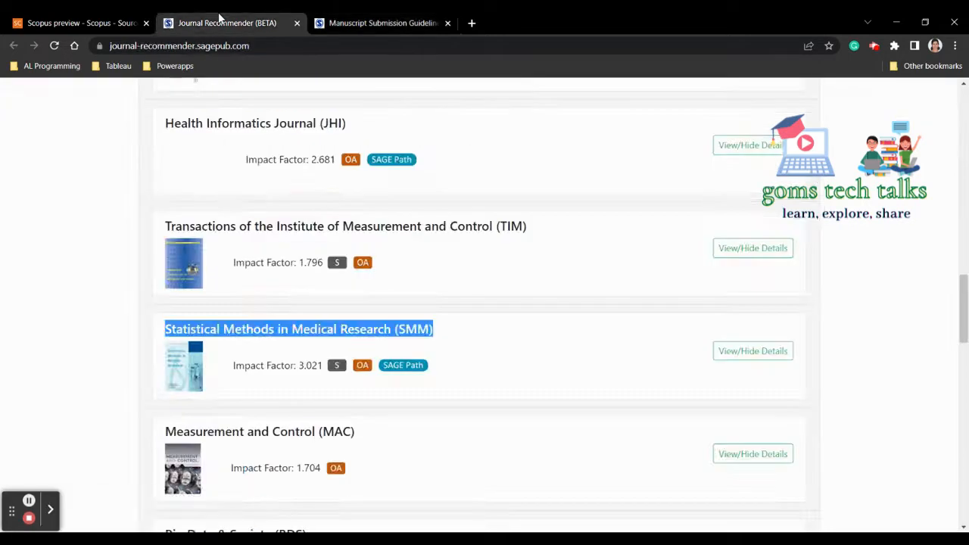
{"action": "scroll", "scroll_direction": "up", "scroll_amount": 3}
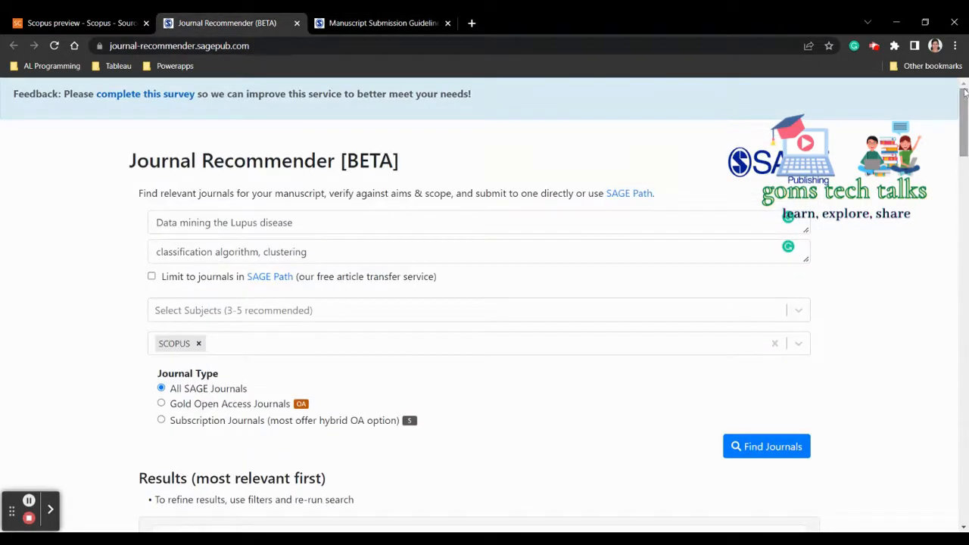